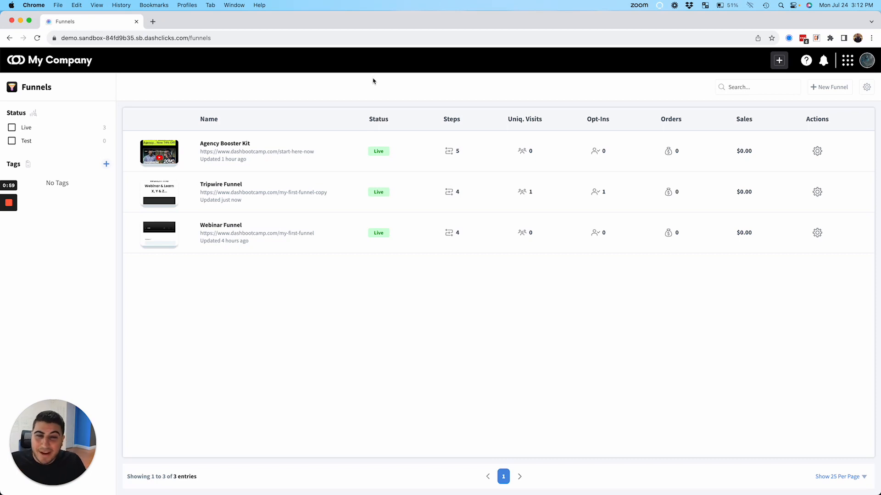
- Peek at the apps list, then start a 'My First Funnel' draft and abandon it
left_click(847, 60)
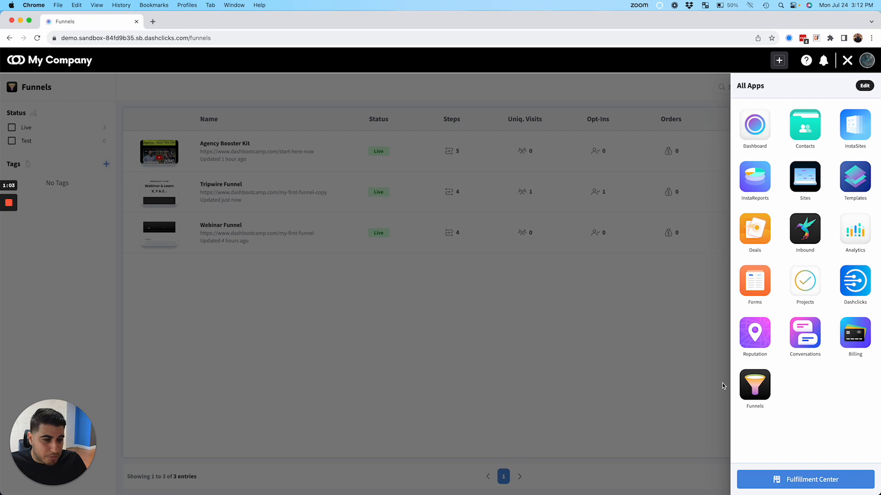
mouse_move(760, 386)
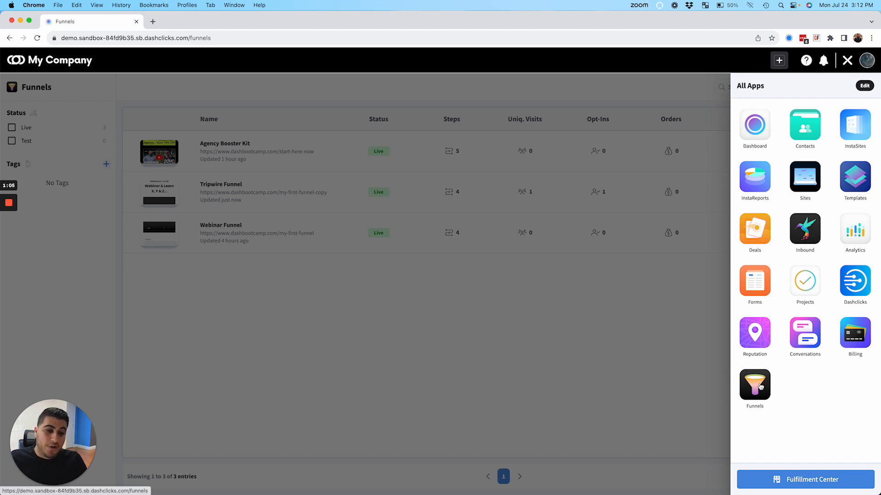
left_click(847, 60)
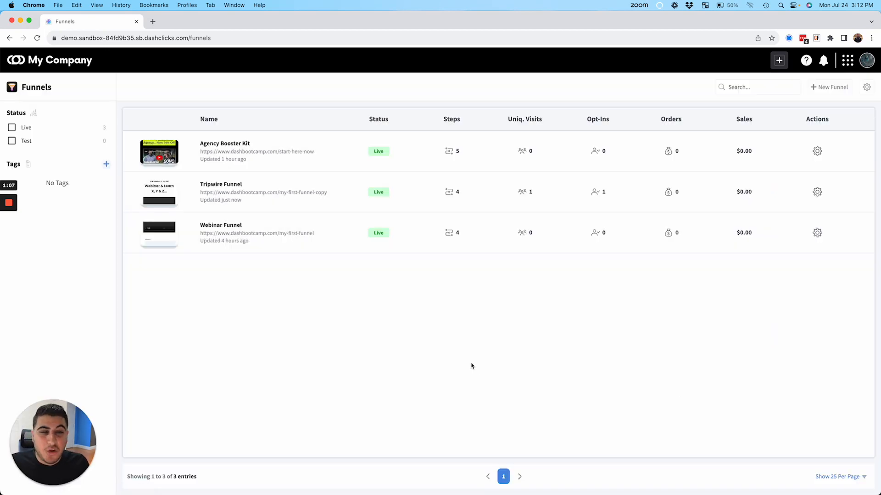
mouse_move(424, 248)
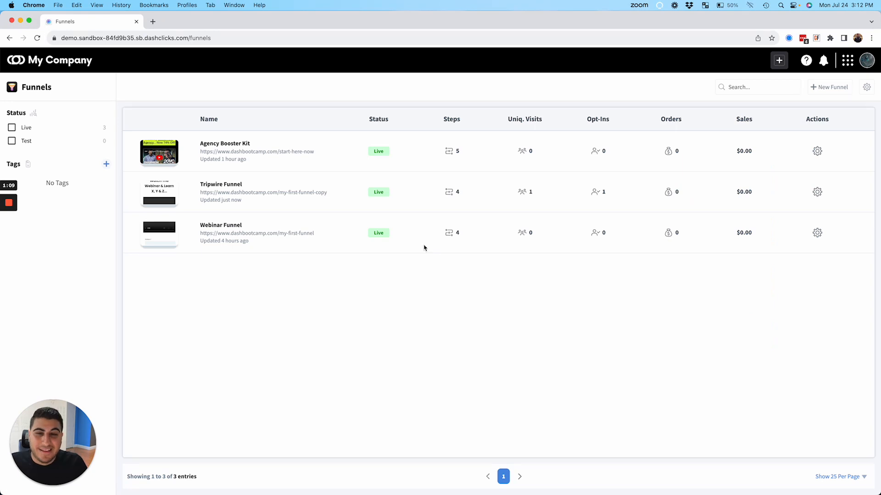
mouse_move(454, 87)
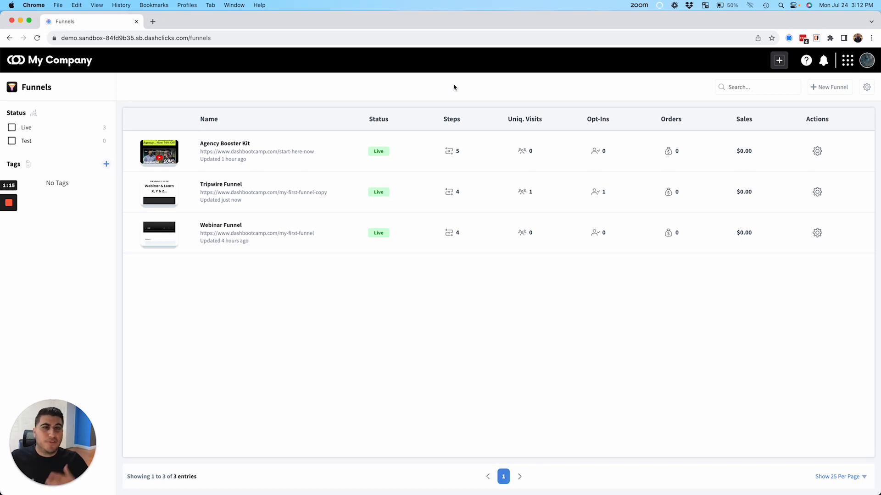
mouse_move(649, 84)
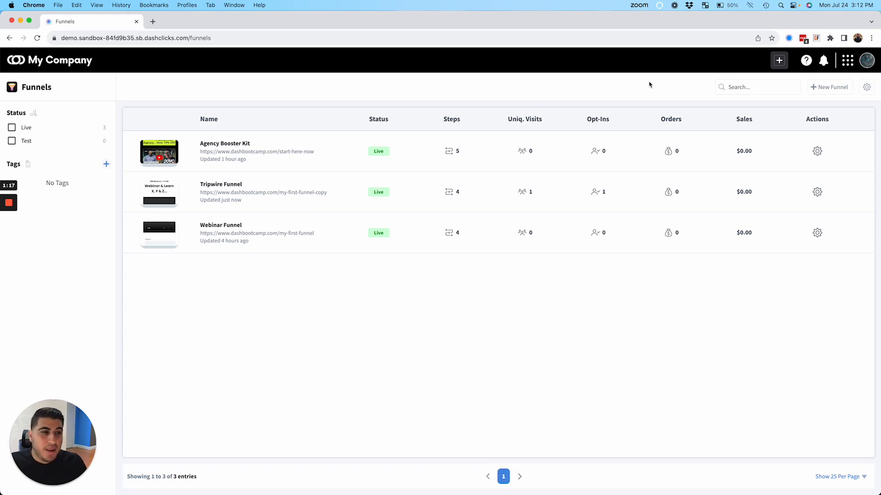
left_click(830, 87)
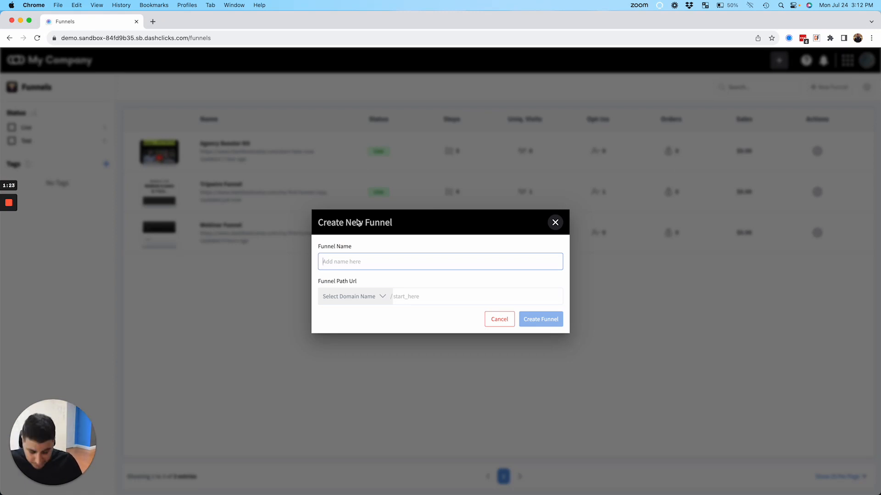
type("My First Fu")
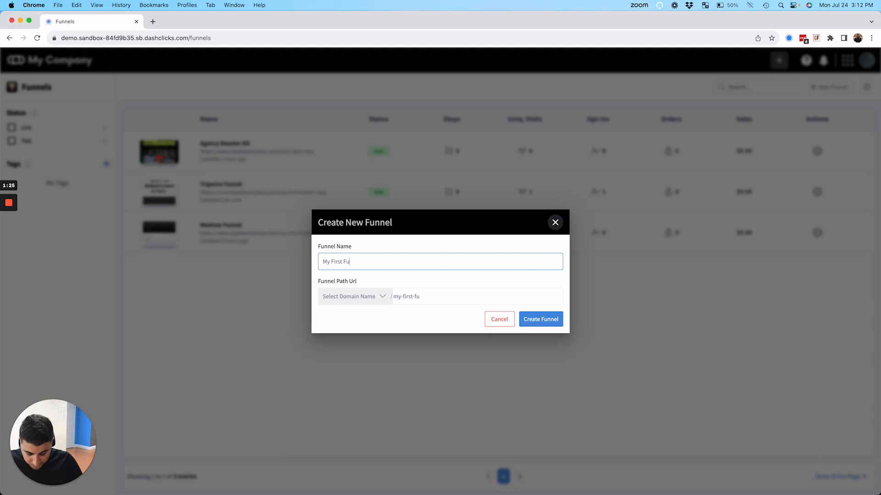
type("nnel")
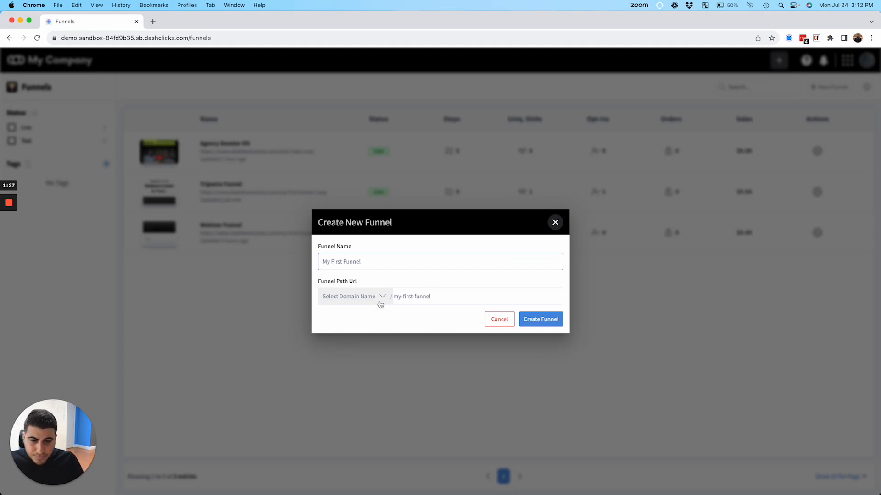
left_click(352, 296)
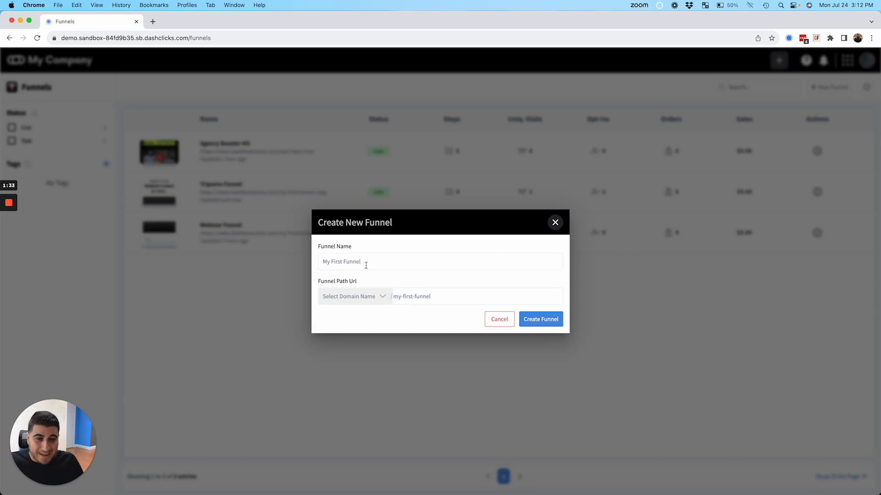
left_click(539, 319)
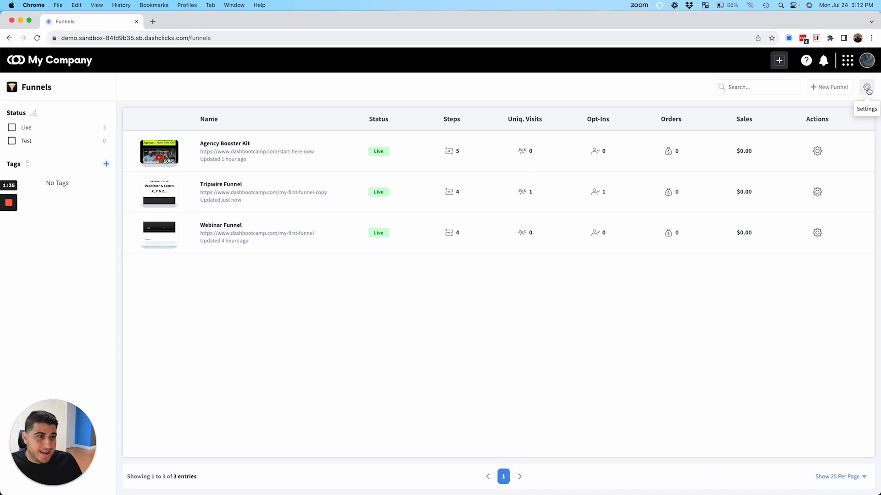
- Review the custom domains in the funnels settings without adding a new one
left_click(868, 87)
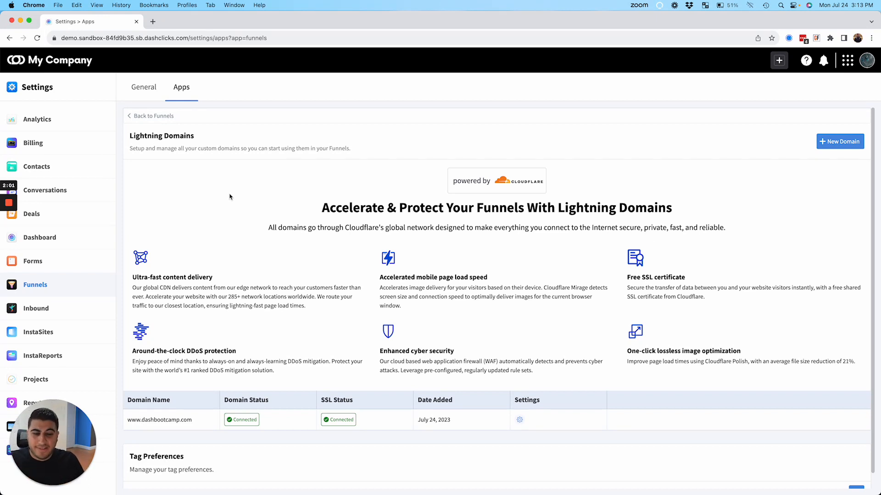
left_click(839, 141)
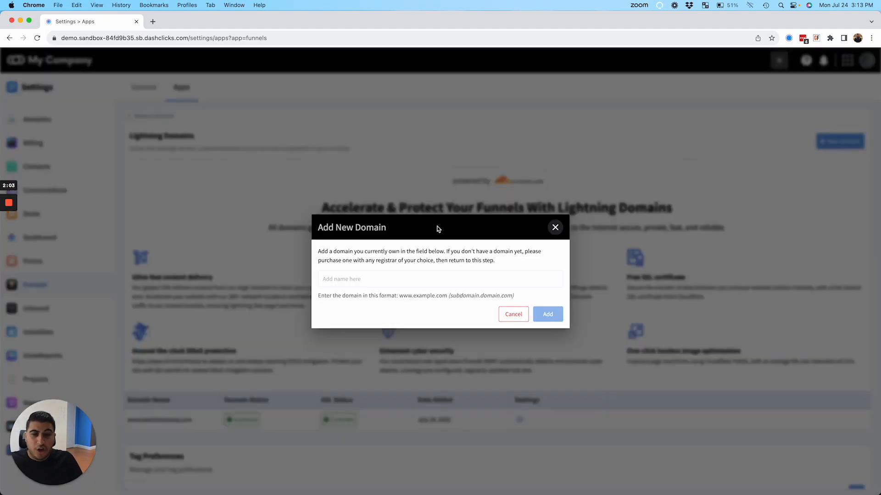
left_click(512, 314)
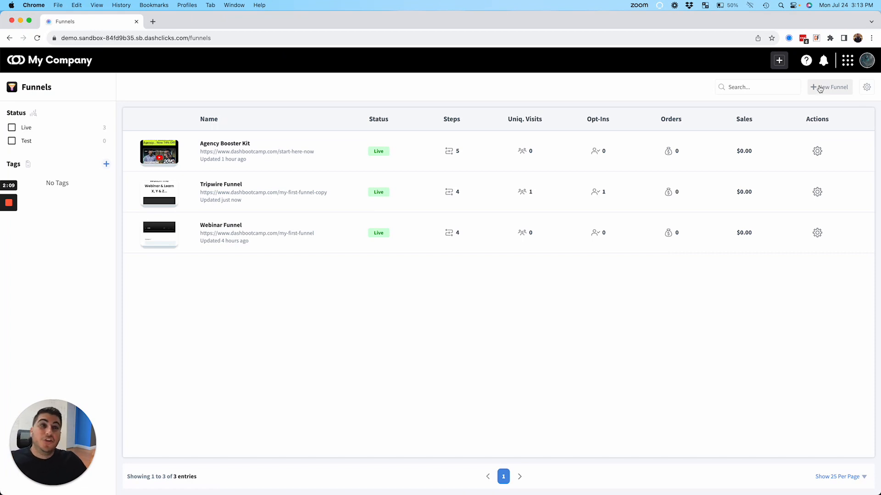
left_click(829, 87)
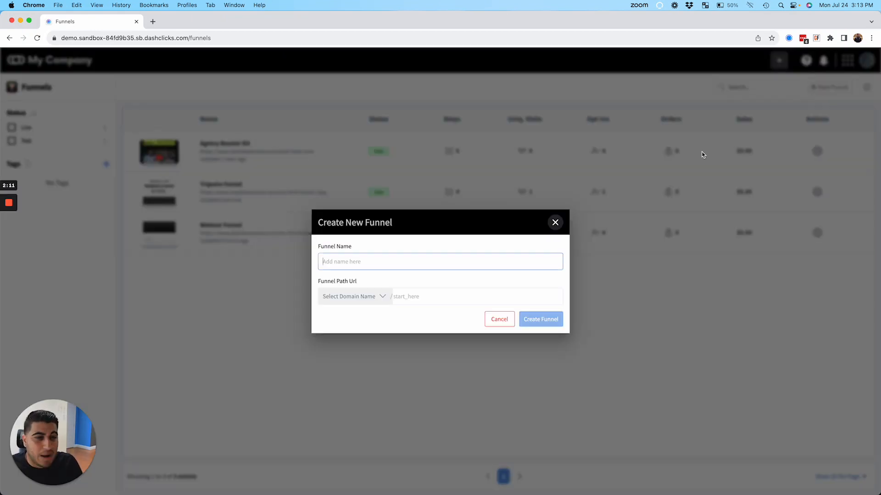
type("My First Funnel")
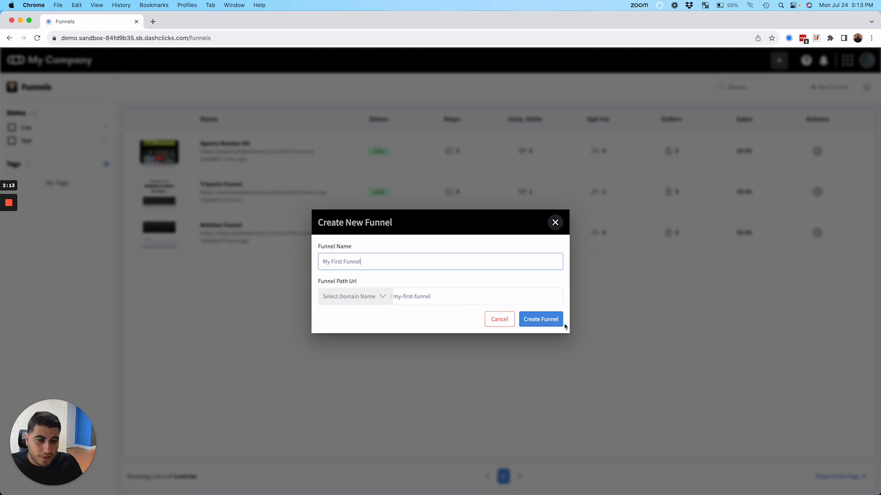
left_click(354, 297)
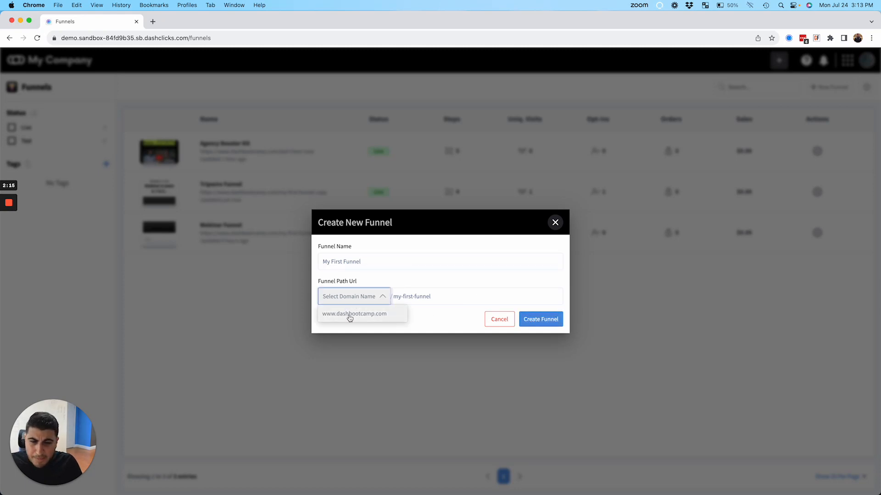
left_click(354, 314)
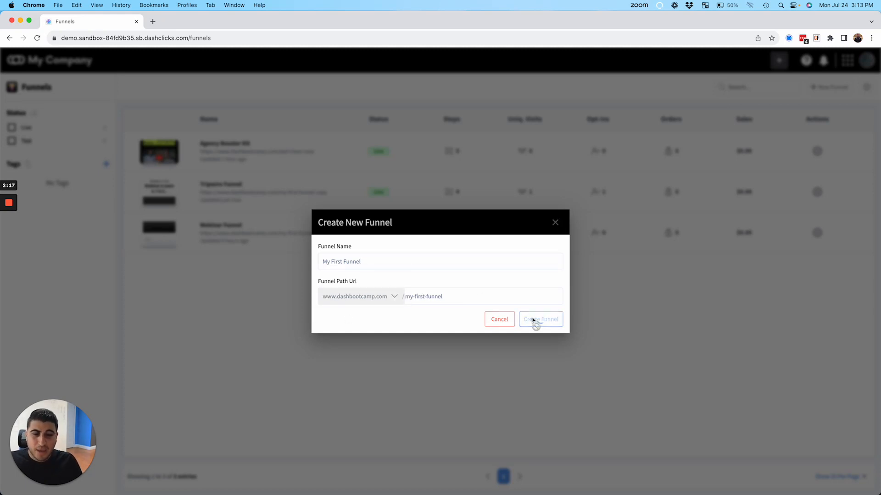
left_click(539, 319)
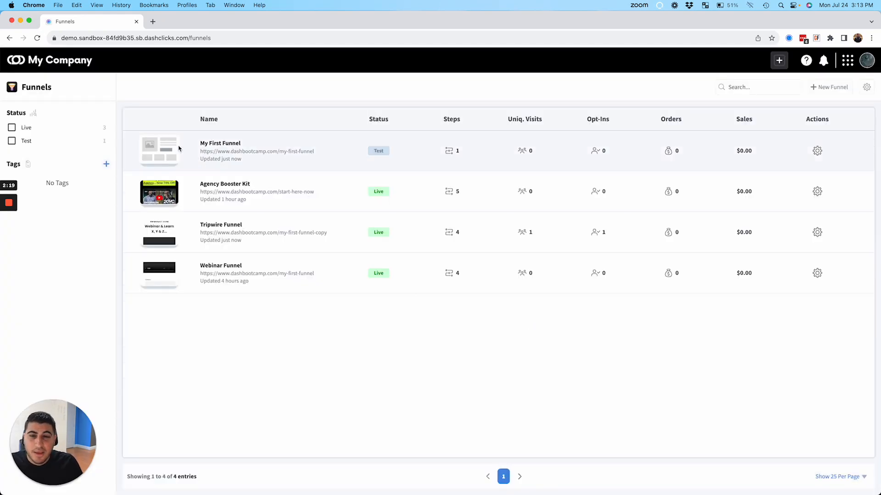
left_click(219, 143)
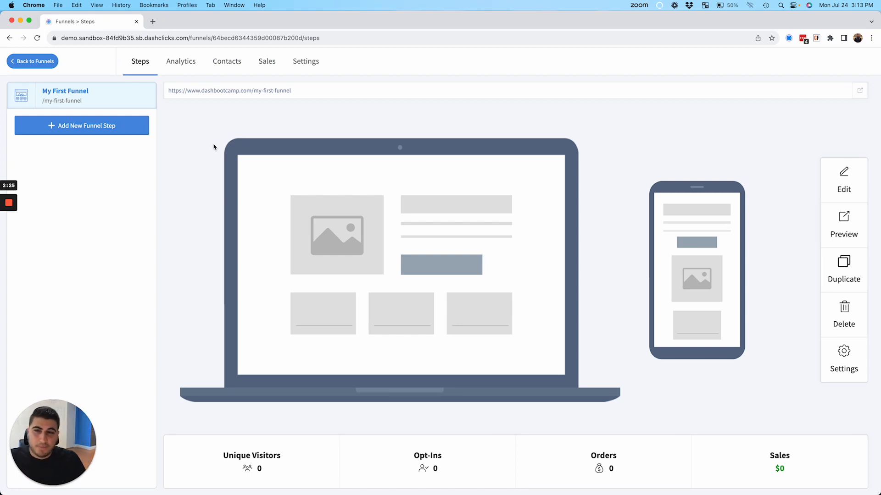
- Add steps 'Webinar VSL' and 'Webinar Confirmation Page', then reselect the My First Funnel step
left_click(81, 125)
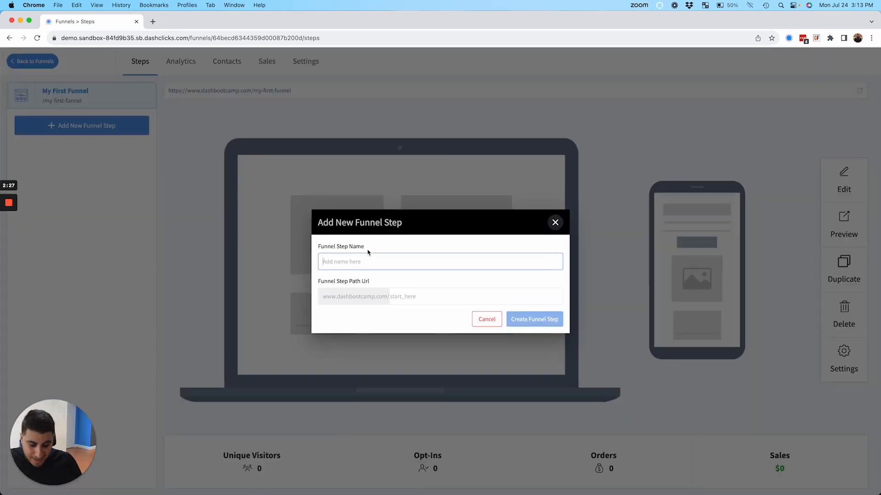
type("Webinar VSL")
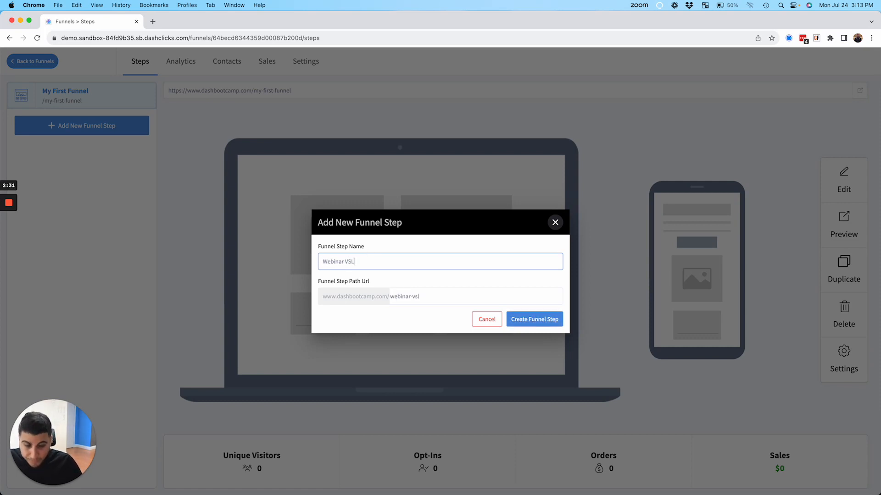
left_click(533, 319)
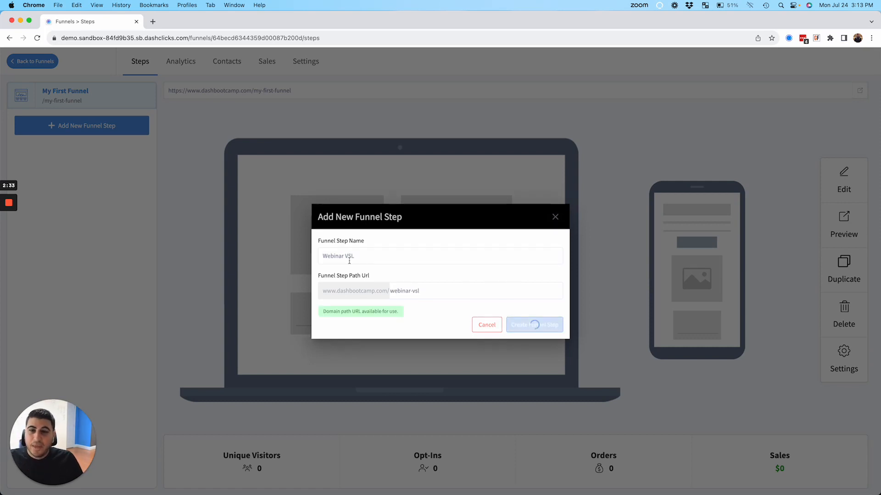
left_click(534, 324)
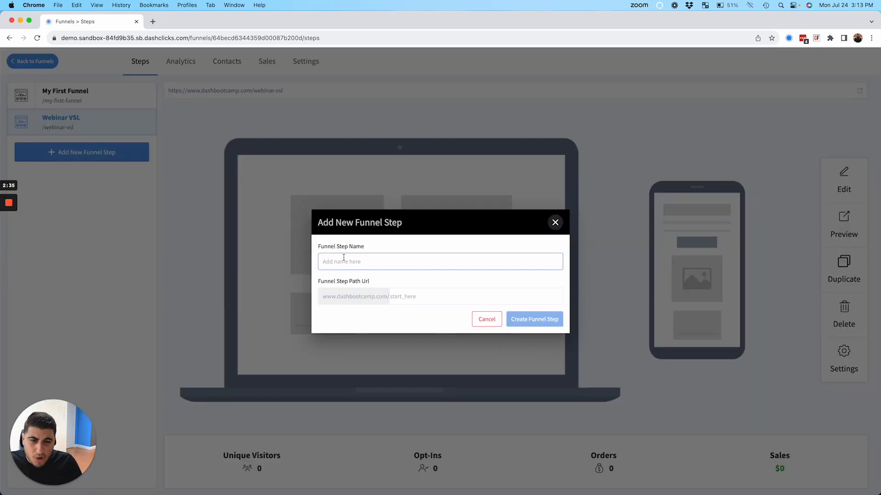
type("Webinar Confirmation")
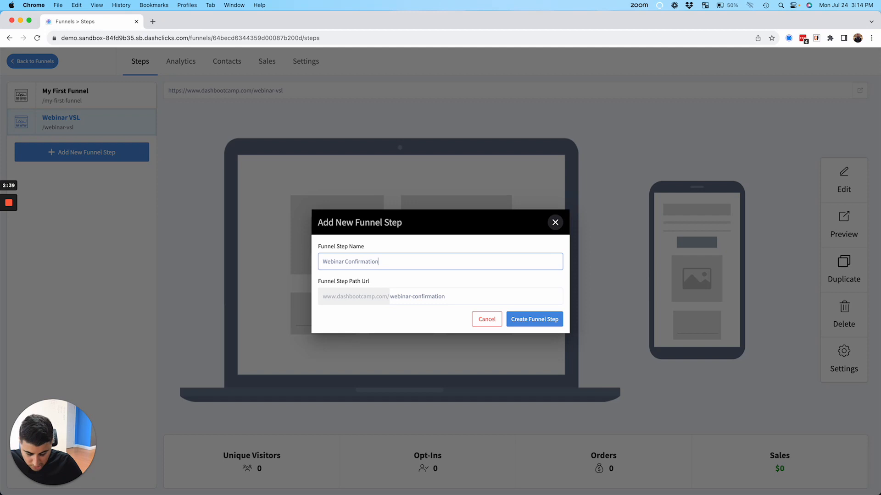
type("Page")
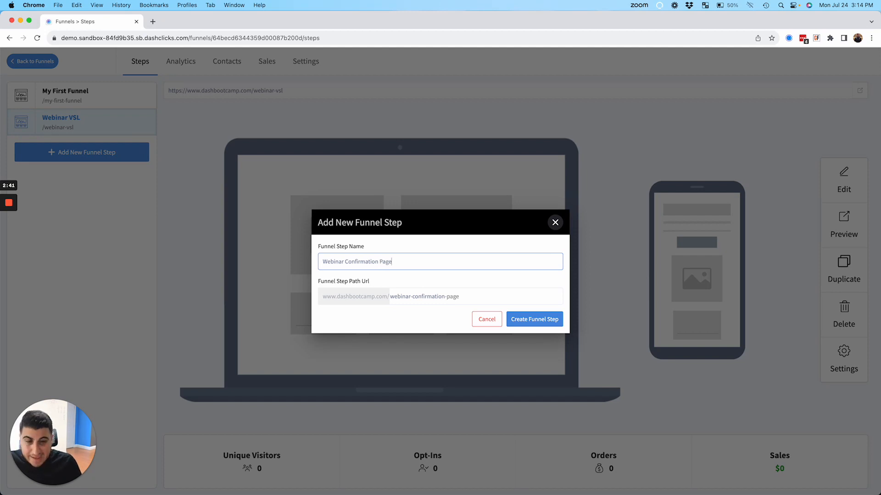
left_click(533, 319)
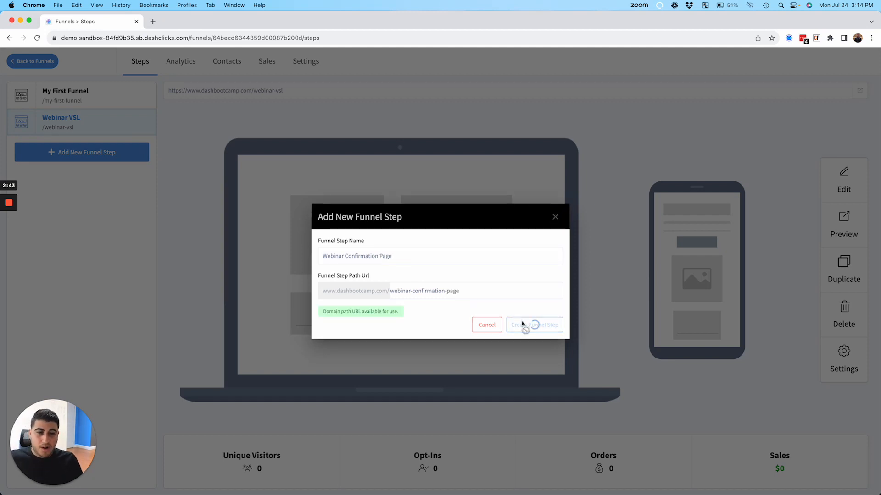
left_click(533, 324)
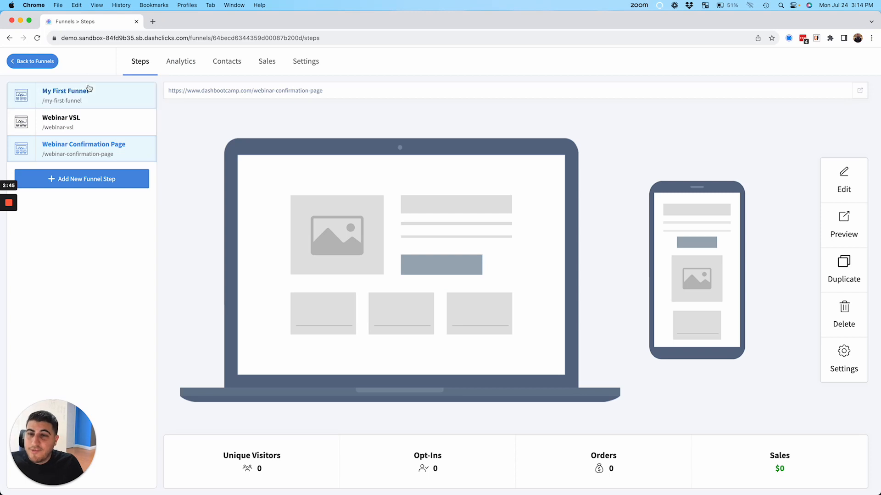
left_click(61, 96)
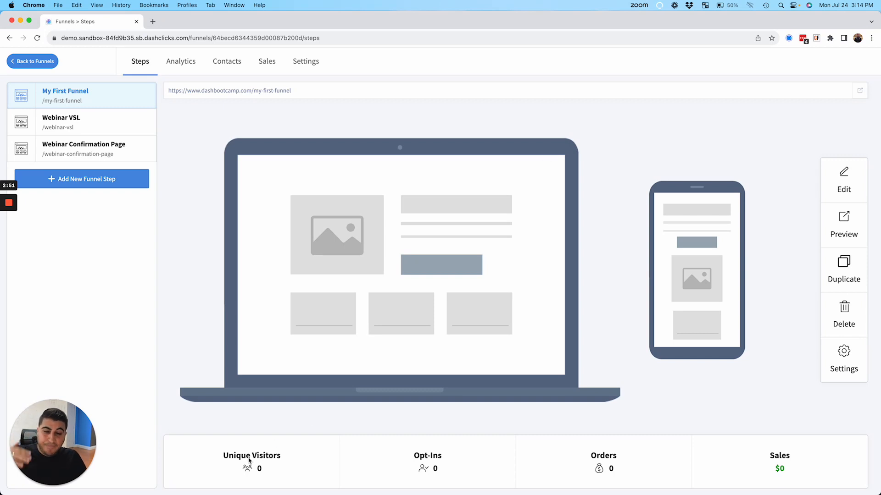
mouse_move(365, 471)
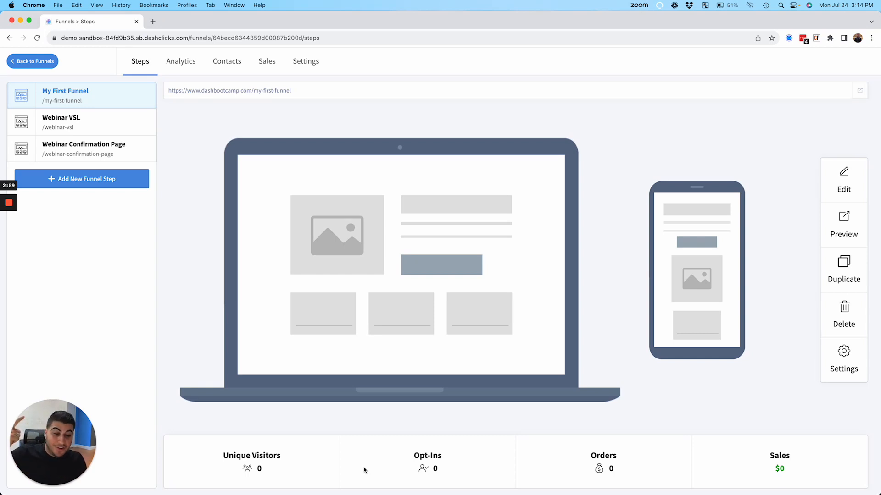
mouse_move(542, 382)
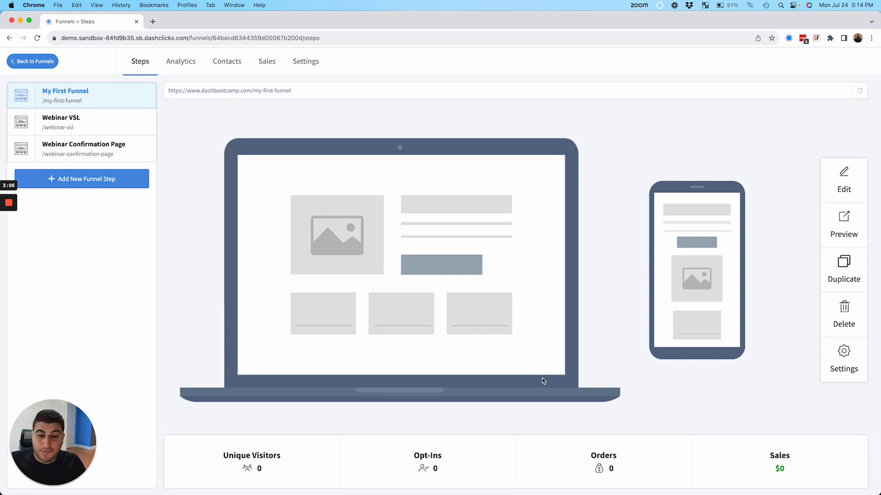
mouse_move(532, 141)
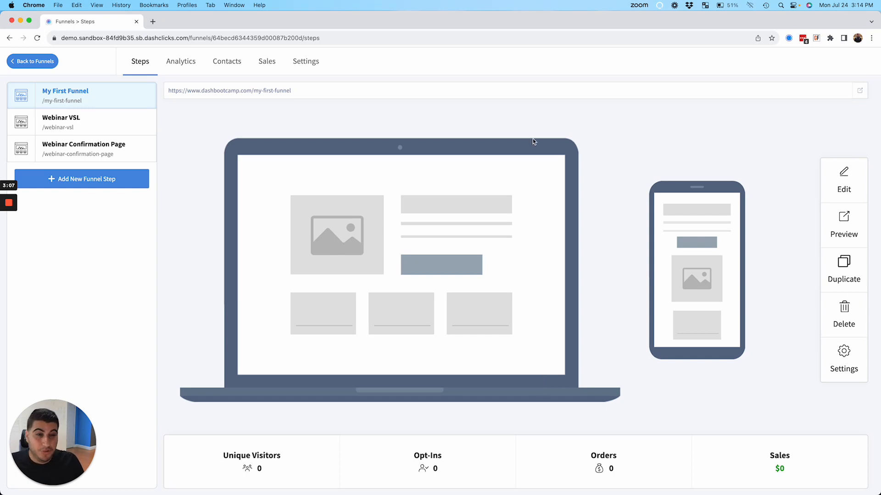
mouse_move(843, 275)
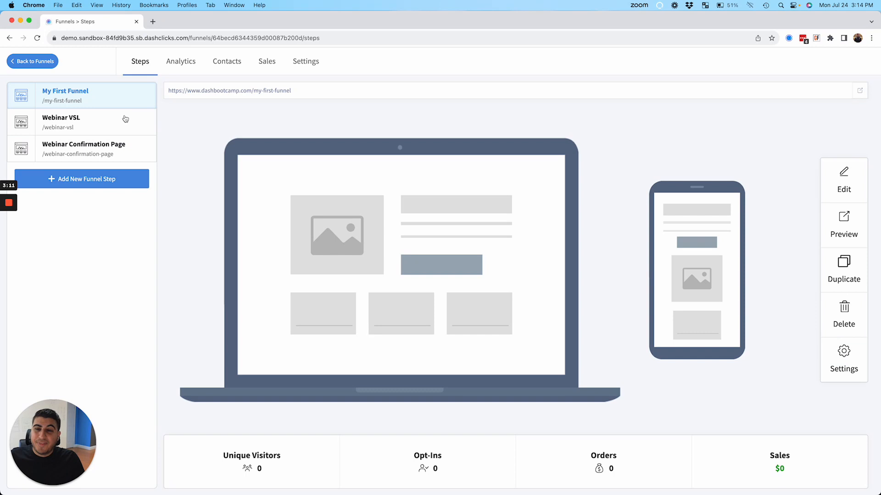
left_click(843, 356)
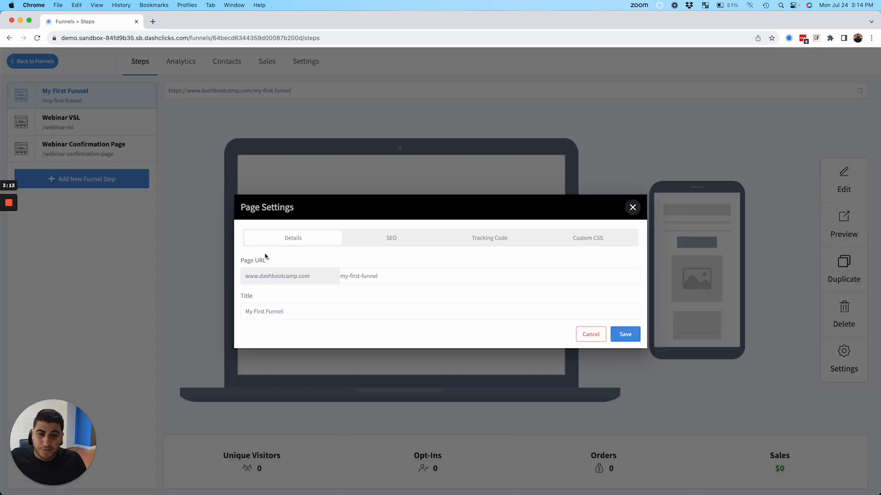
left_click(391, 238)
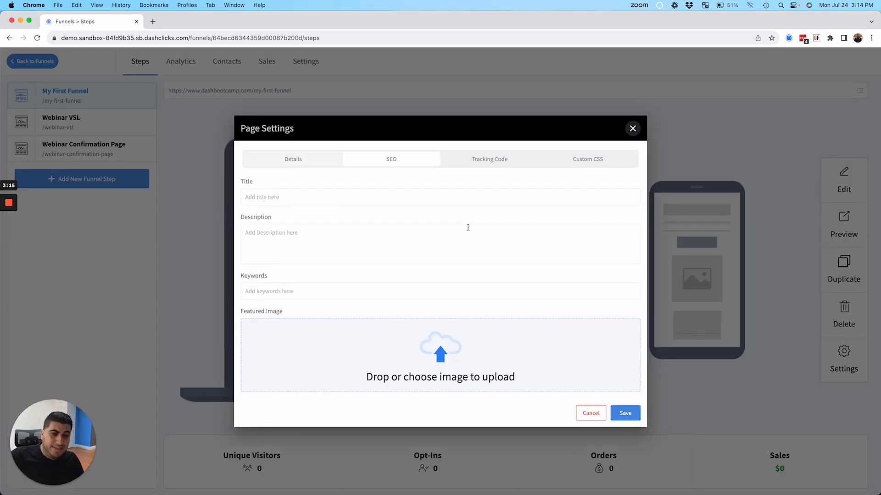
left_click(587, 158)
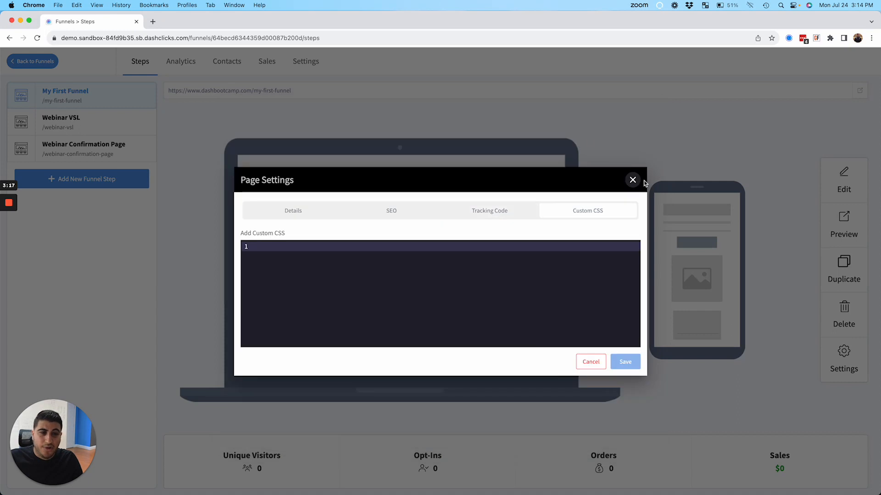
left_click(632, 180)
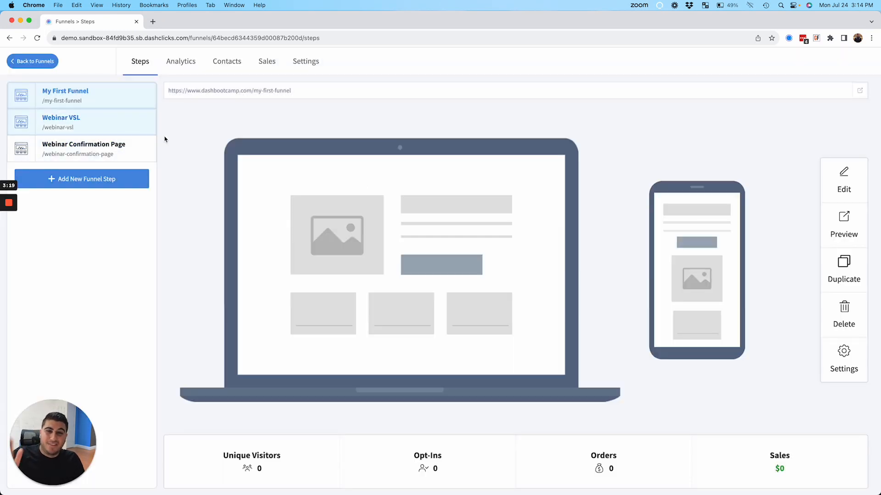
mouse_move(348, 61)
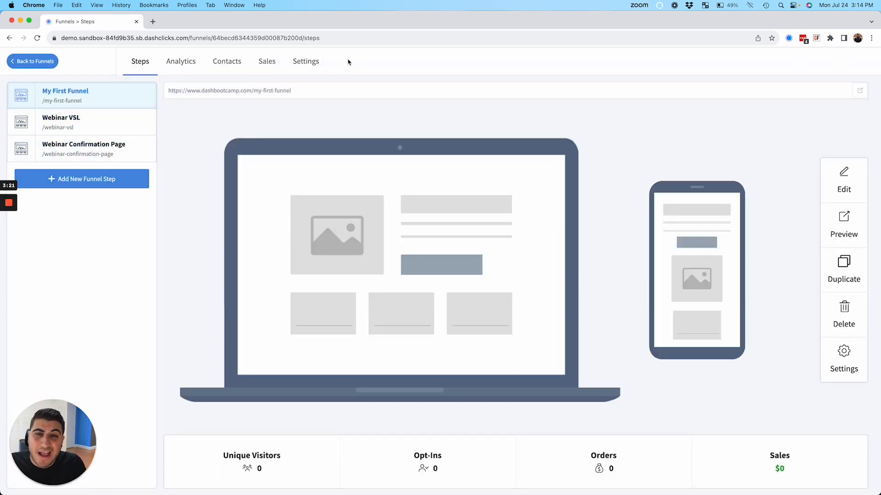
mouse_move(181, 61)
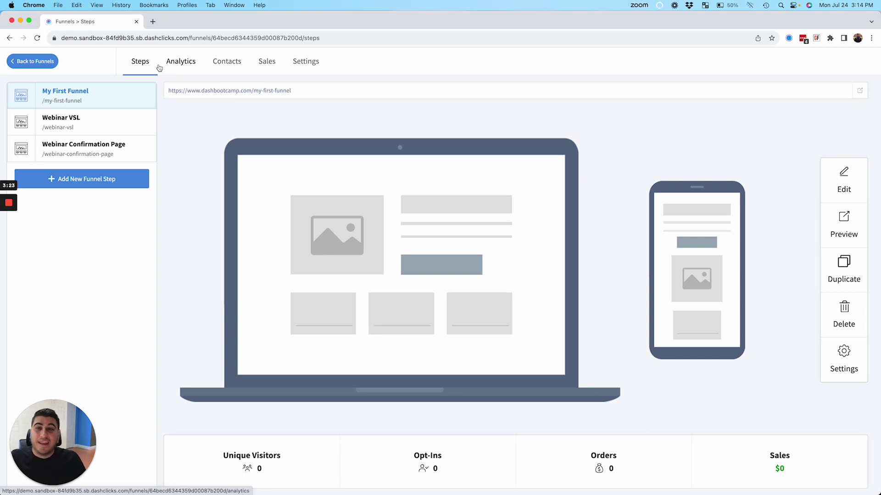
- Review the Analytics, Contacts and Sales views, ending on the funnel-wide Settings
left_click(181, 61)
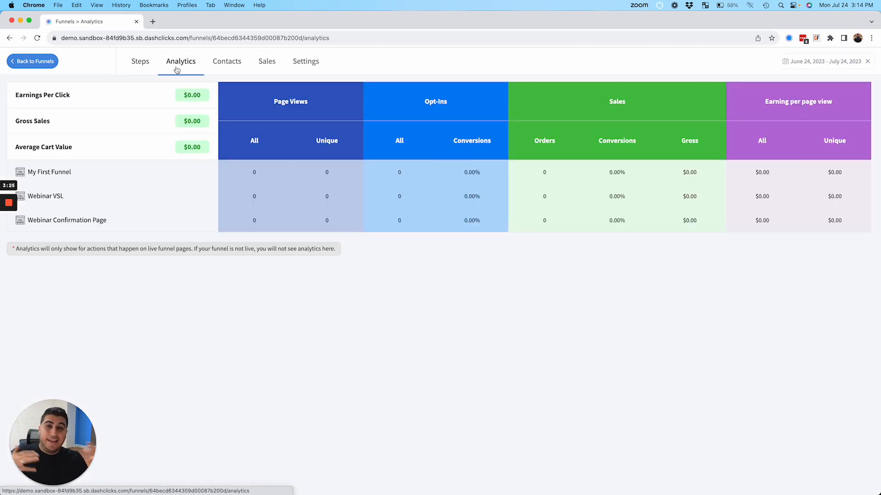
left_click(226, 62)
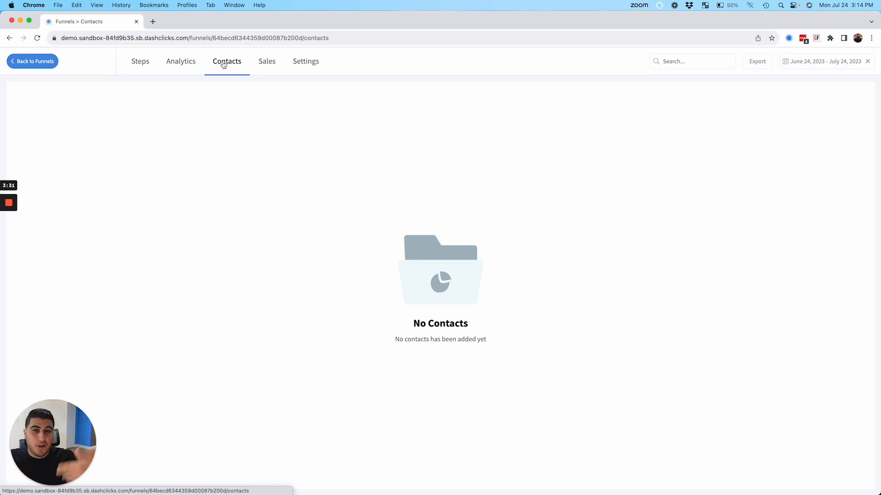
mouse_move(266, 61)
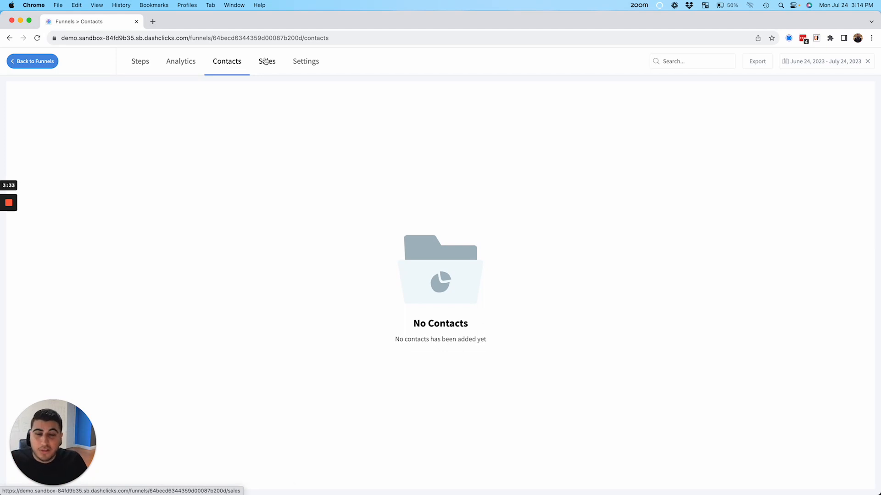
left_click(266, 62)
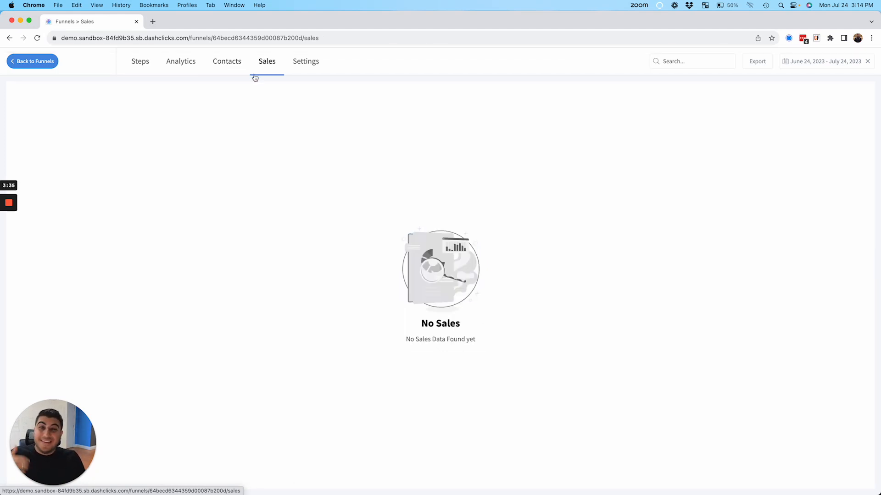
left_click(305, 61)
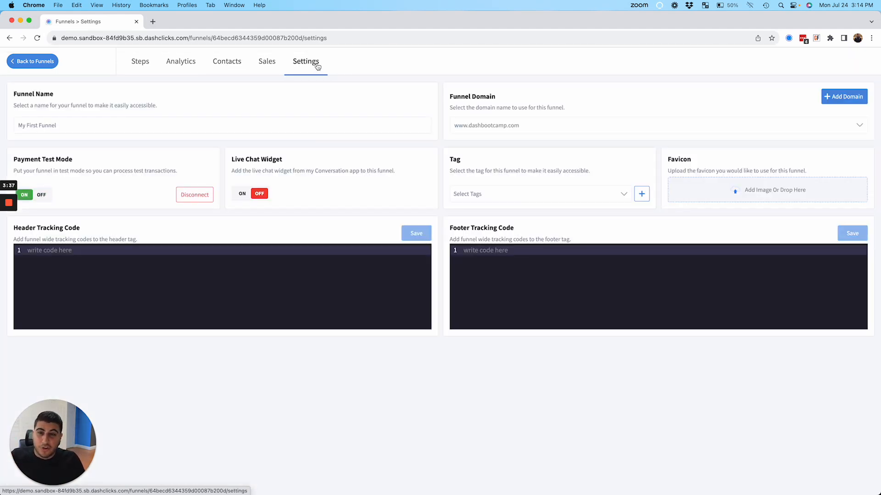
mouse_move(193, 97)
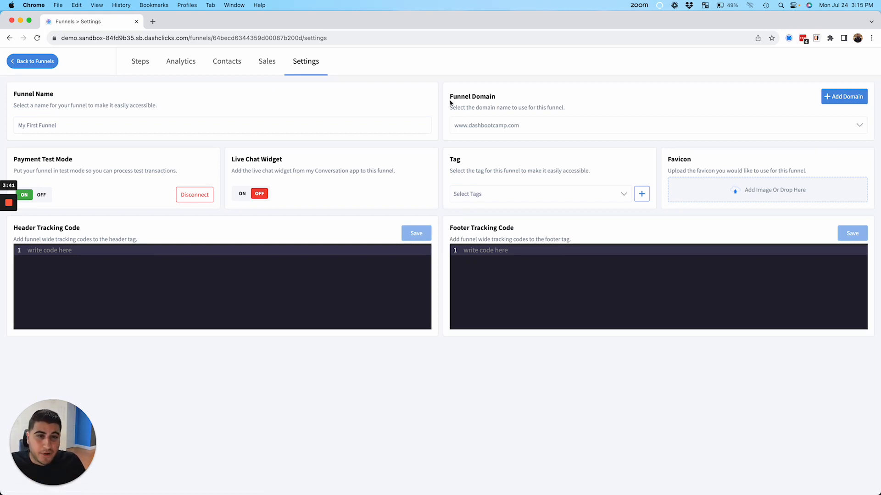
mouse_move(396, 159)
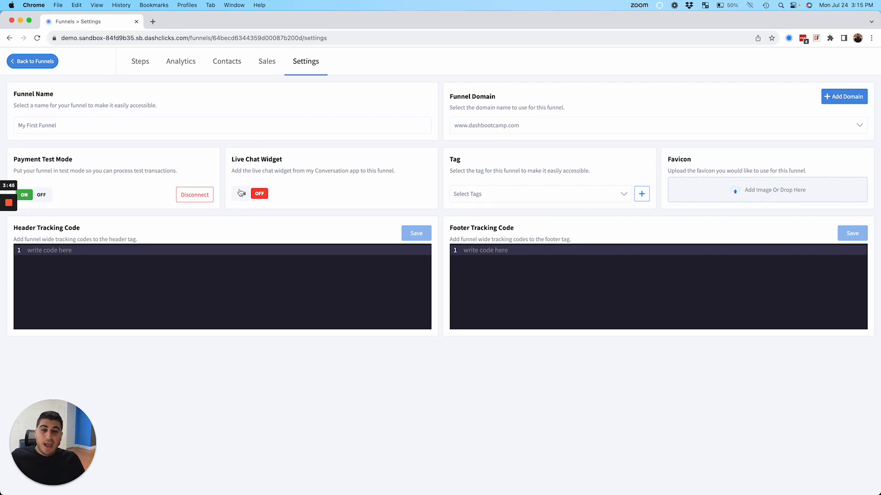
- Switch the Live Chat Widget on and return to the funnel's three-step list
left_click(242, 194)
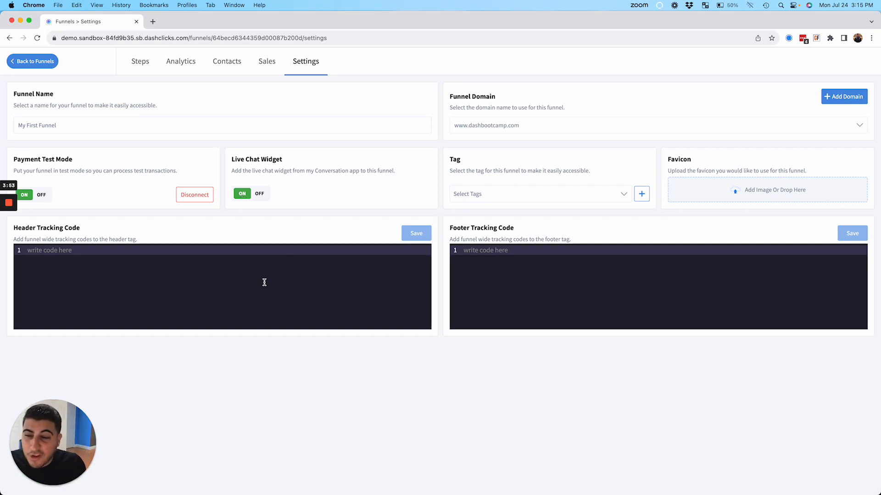
mouse_move(762, 199)
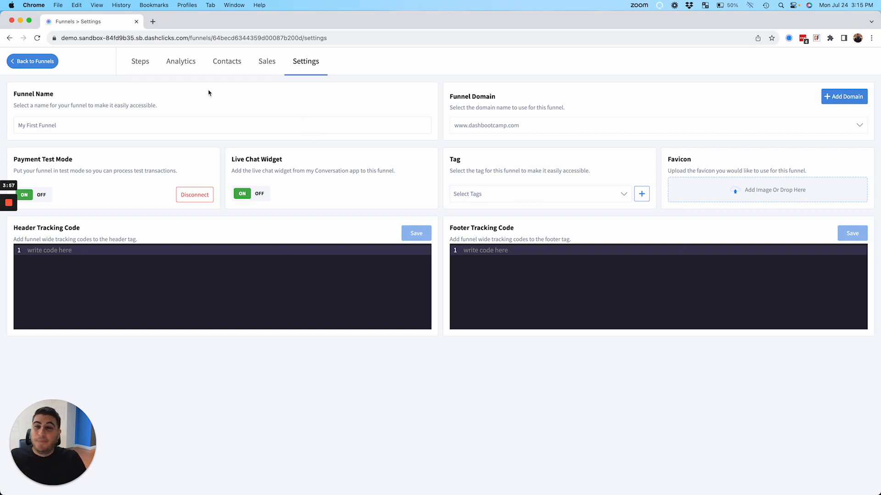
left_click(140, 62)
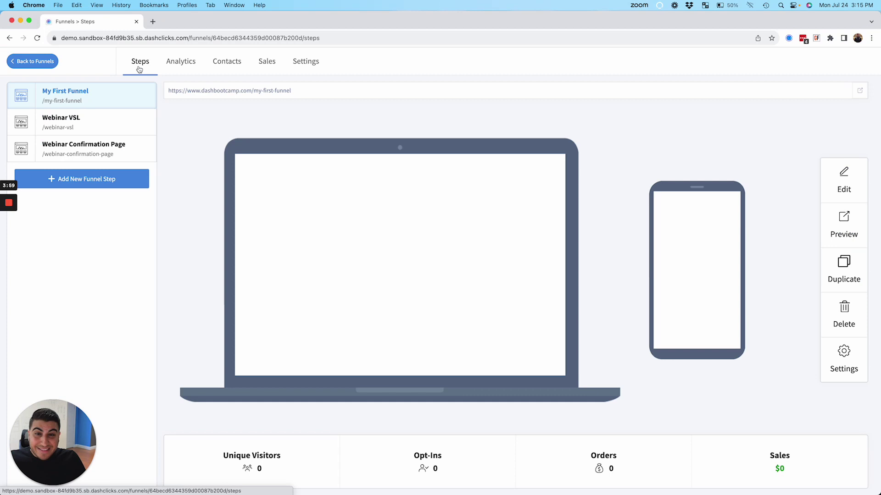
mouse_move(843, 179)
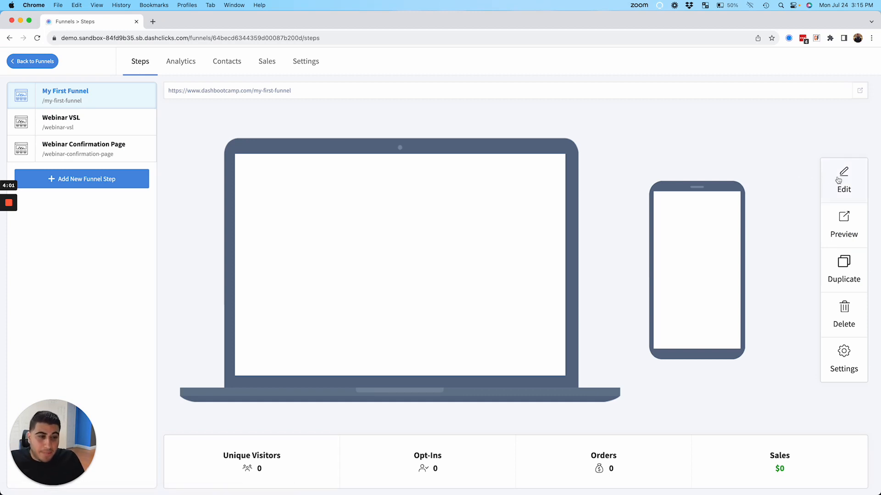
- Open the My First Funnel page in the builder and add a Full Width section
left_click(842, 177)
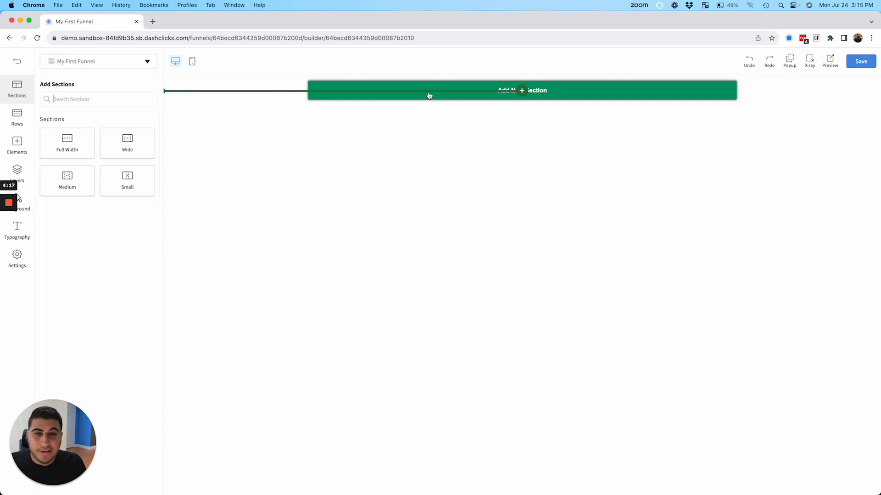
mouse_move(67, 143)
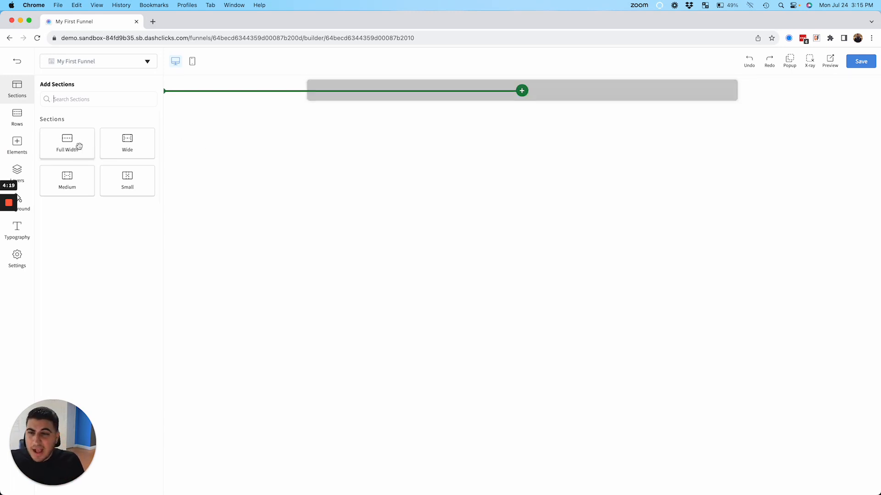
mouse_move(67, 143)
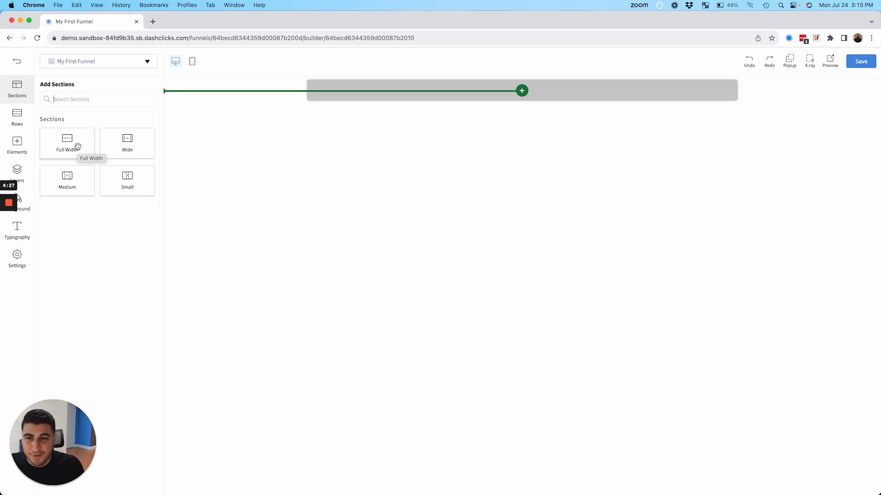
left_click(17, 116)
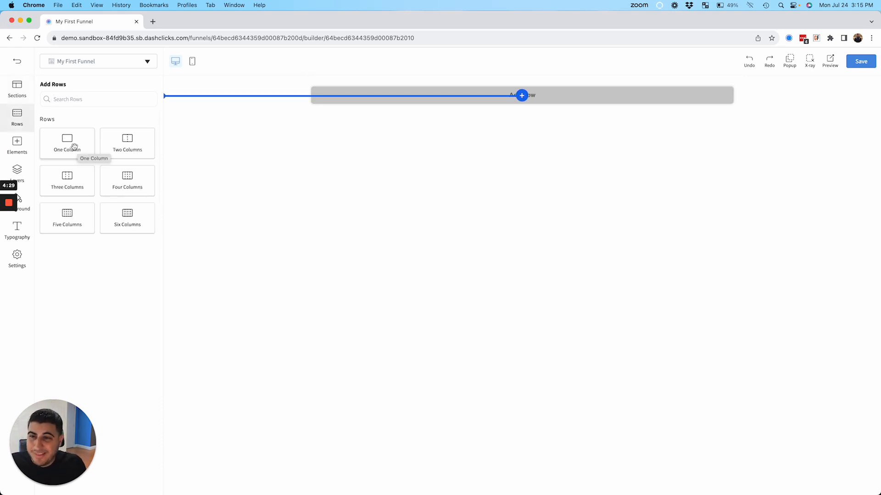
- Add a two-column row with an Image element and start uploading a picture from the computer
left_click(67, 143)
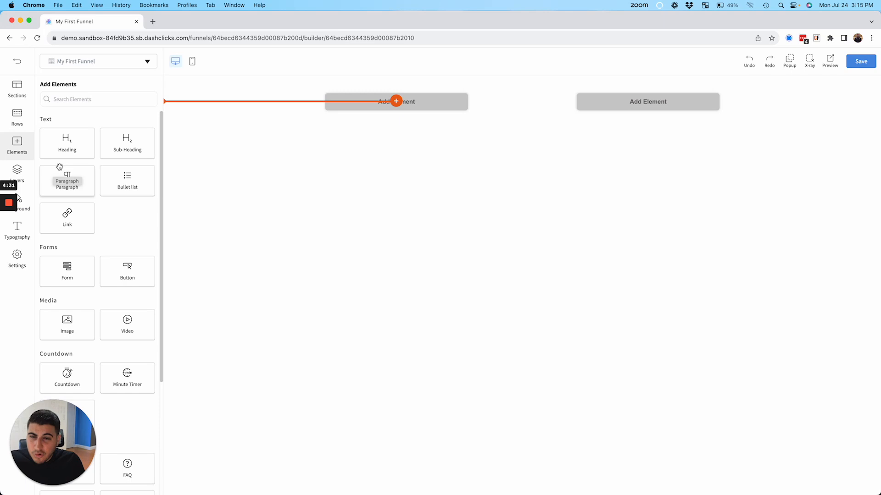
mouse_move(67, 218)
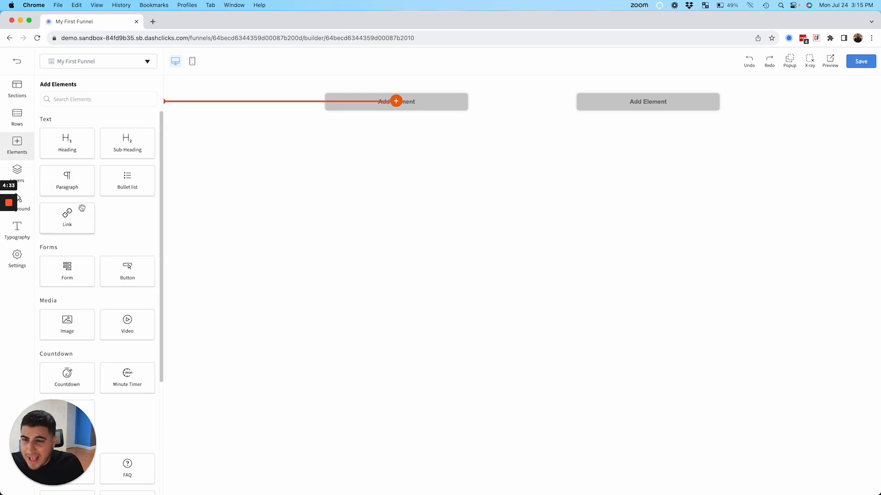
left_click(67, 325)
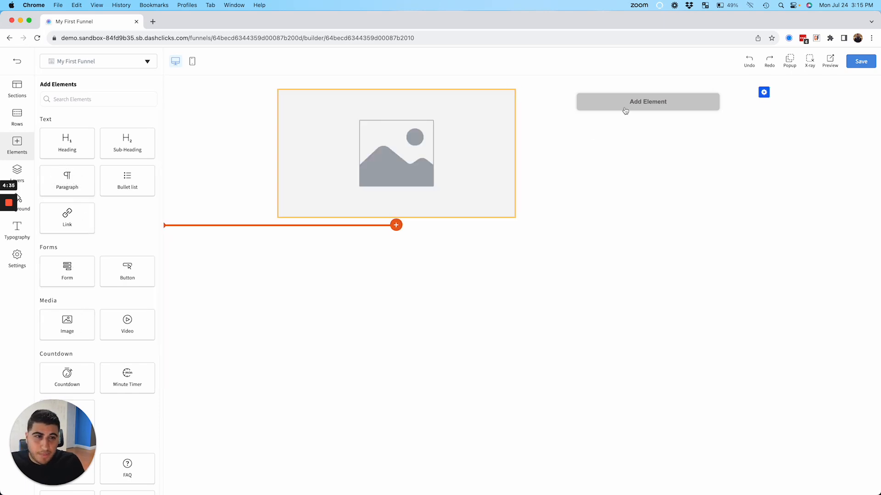
left_click(646, 102)
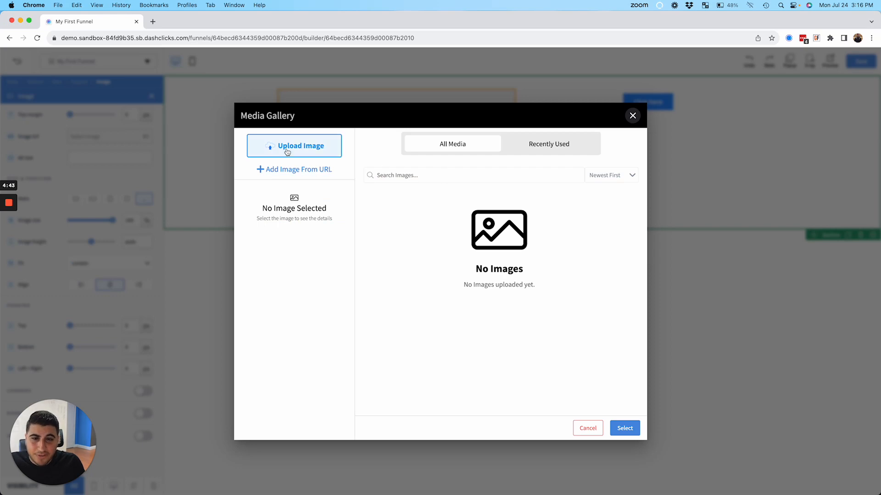
left_click(293, 145)
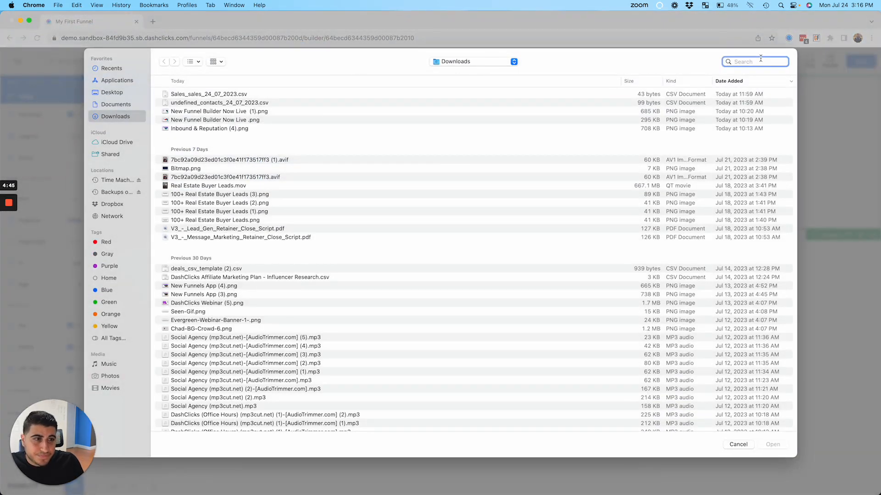
- Upload the DashClicks logo file and insert it from the Media Gallery into the header
type("logo")
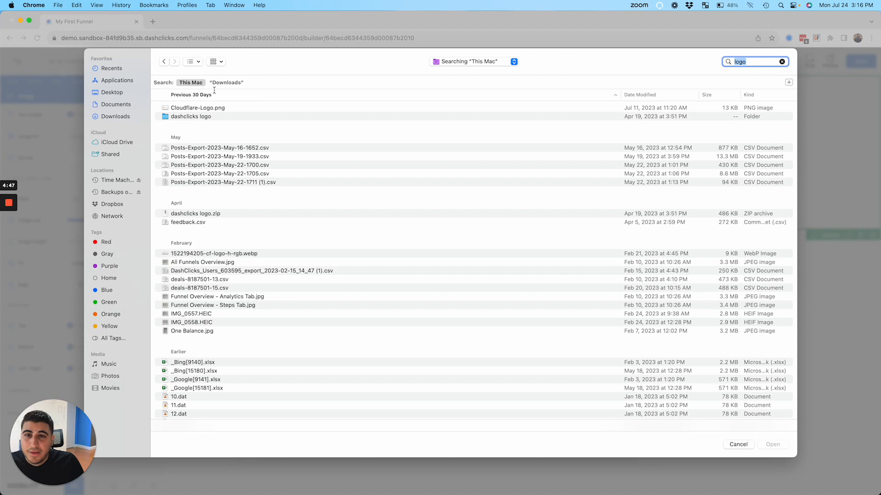
double_click(191, 116)
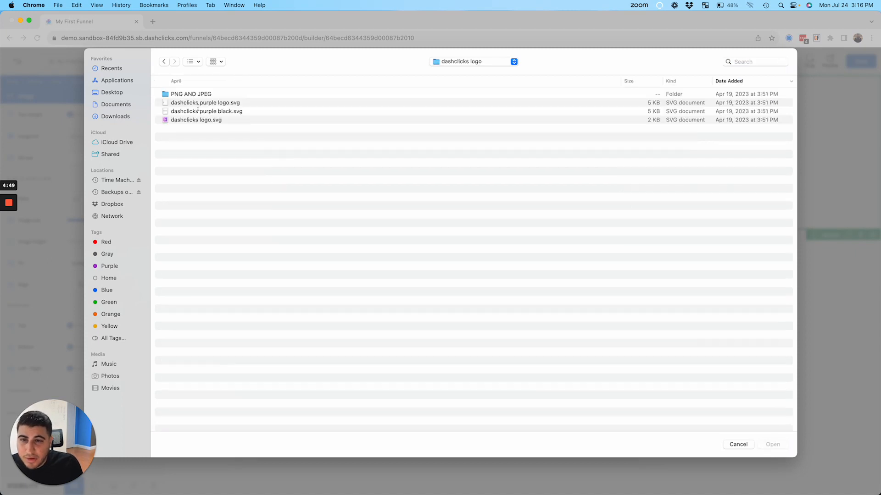
left_click(191, 93)
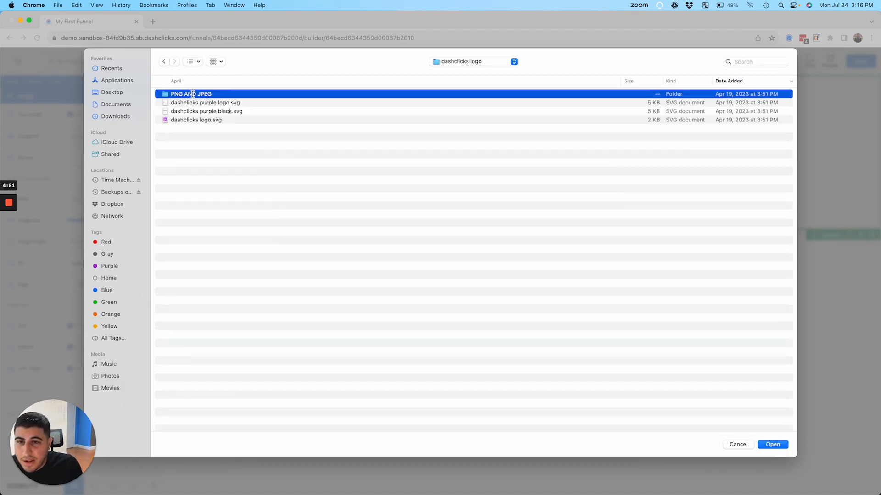
double_click(190, 94)
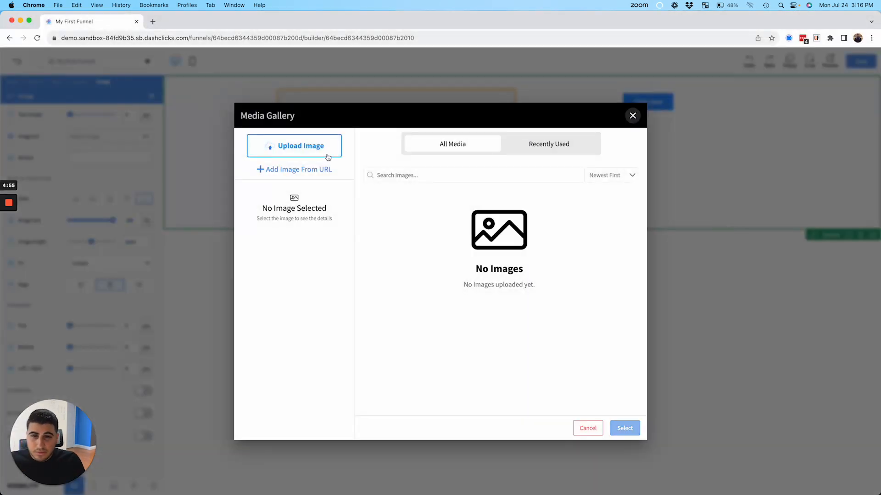
left_click(293, 146)
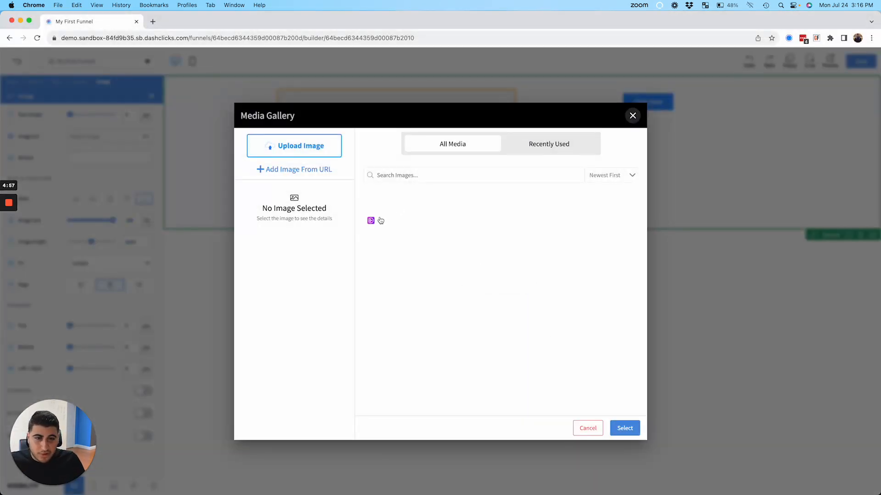
left_click(624, 428)
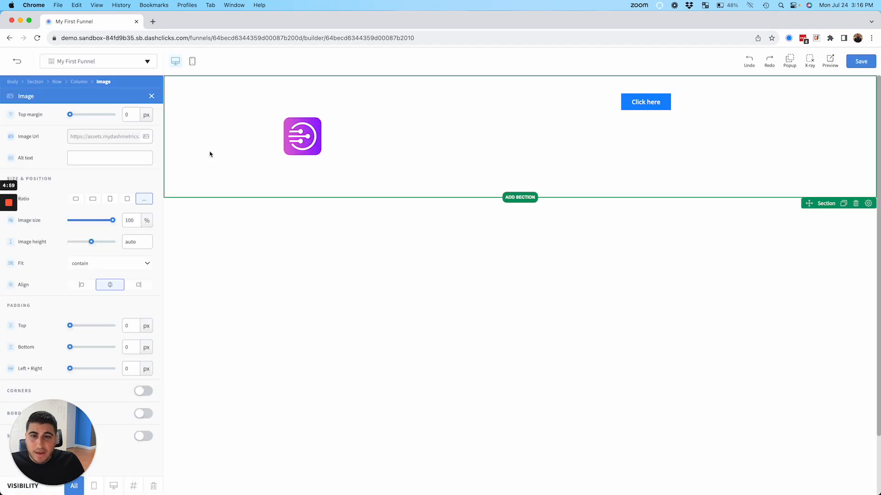
- Give the header section a black background
left_click(35, 82)
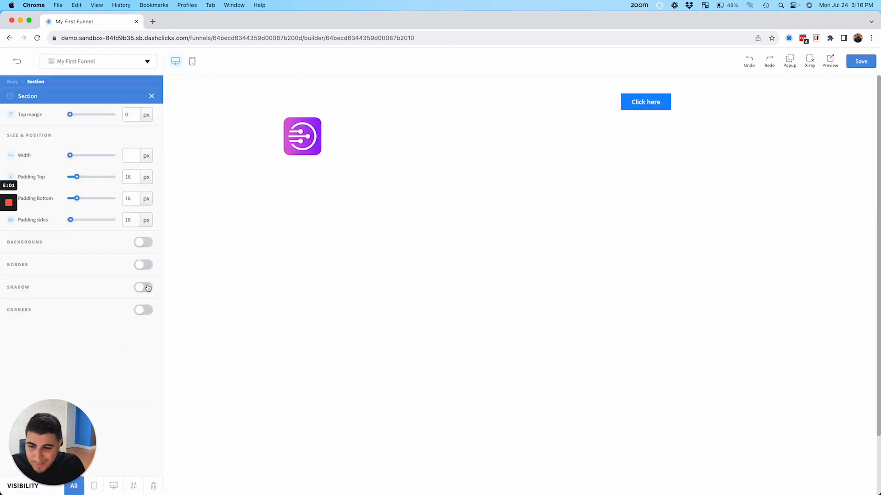
left_click(143, 242)
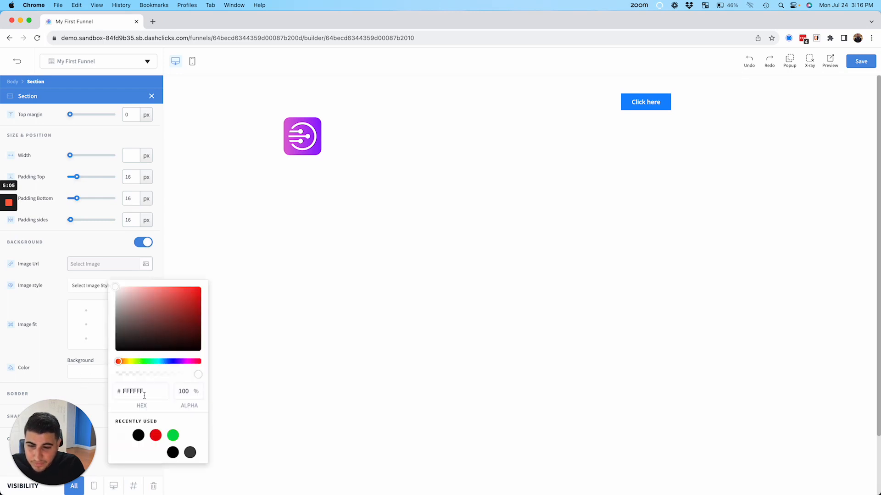
left_click(301, 136)
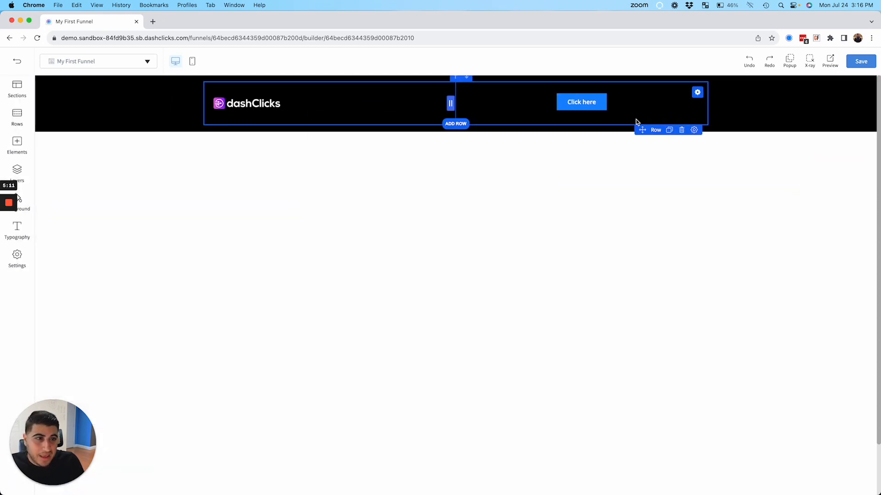
- Adjust the Click here button's settings and add a new section below the header
left_click(581, 102)
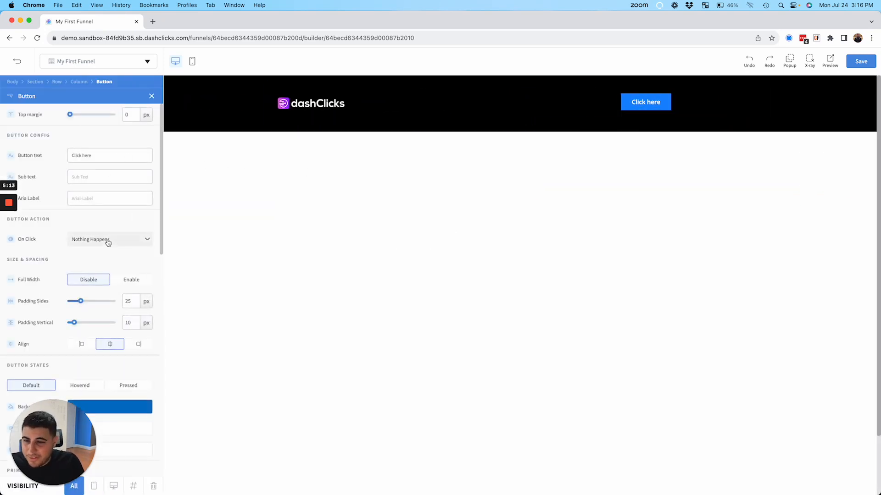
left_click(109, 238)
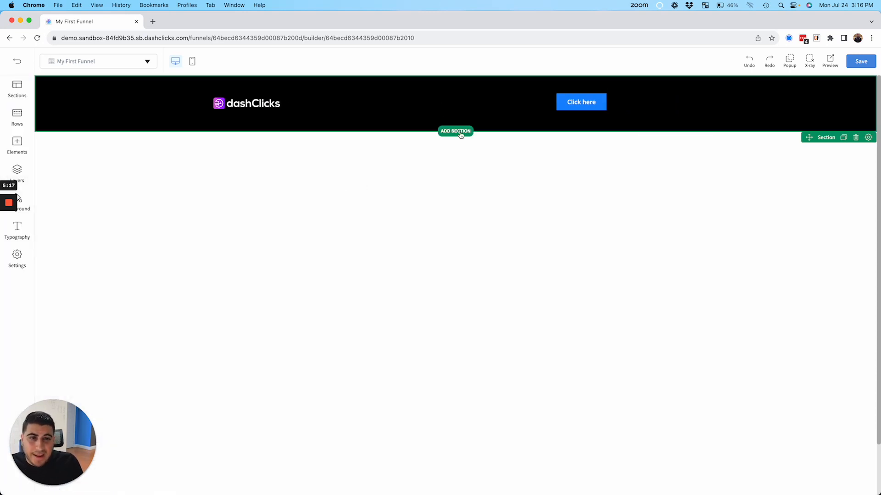
left_click(455, 131)
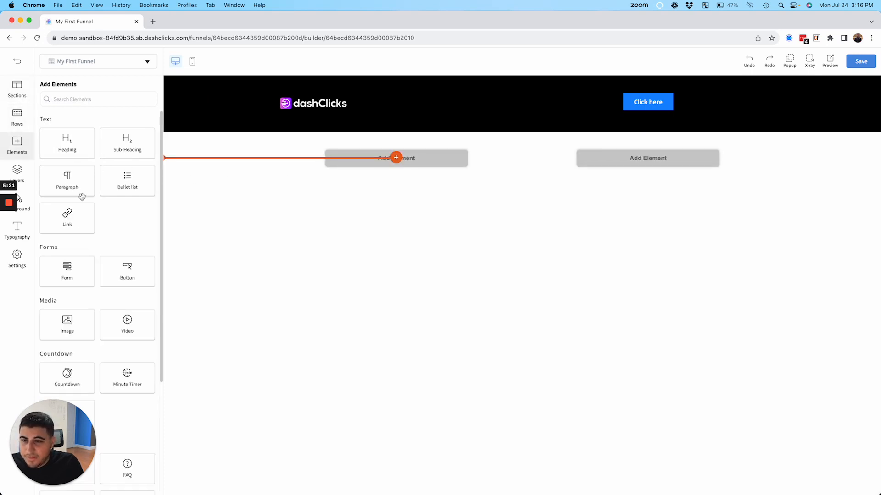
- Embed the chosen form in the new video/bullet-list section and select that section
scroll("down", 3)
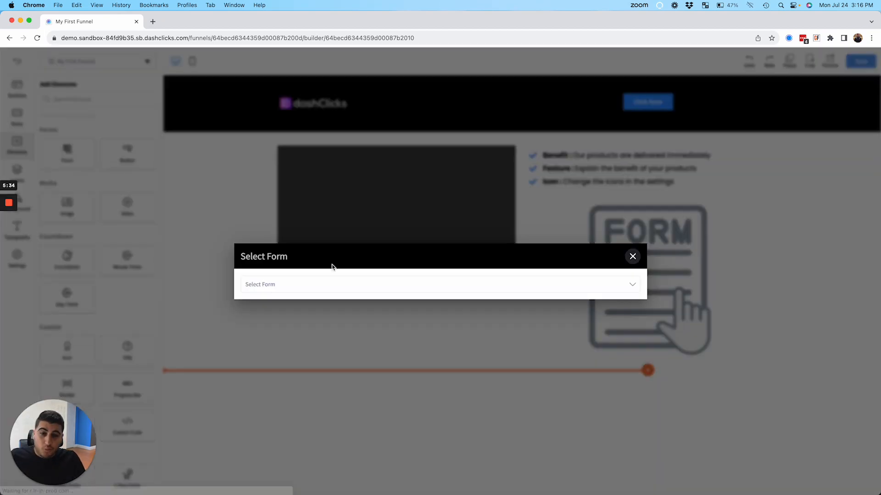
left_click(632, 257)
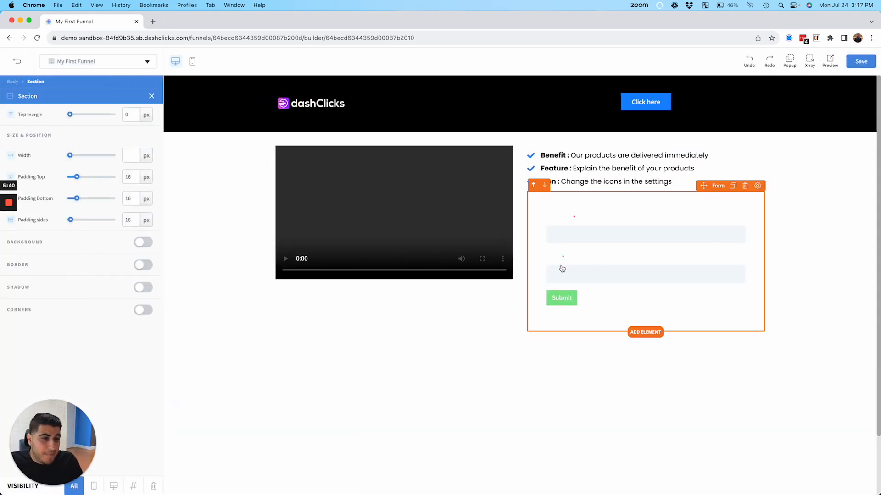
left_click(151, 95)
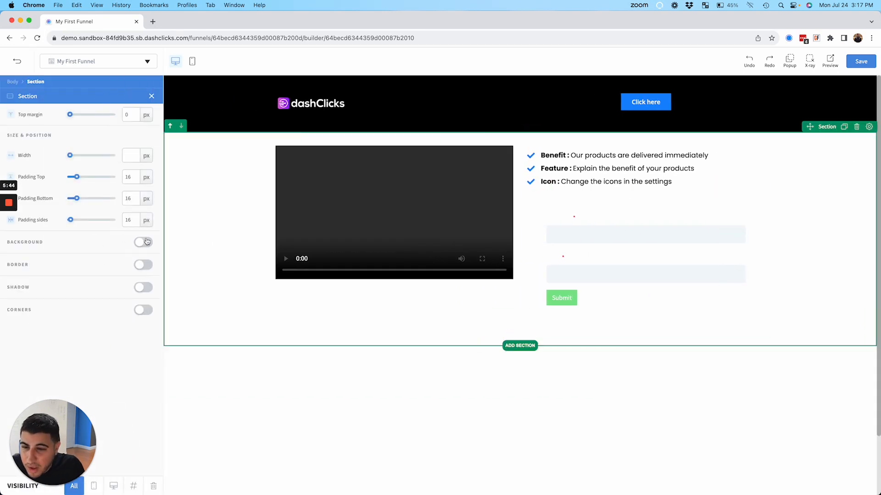
- Give the opt-in section a black background and set the bullet-list font colour to #FFFFFF
left_click(143, 242)
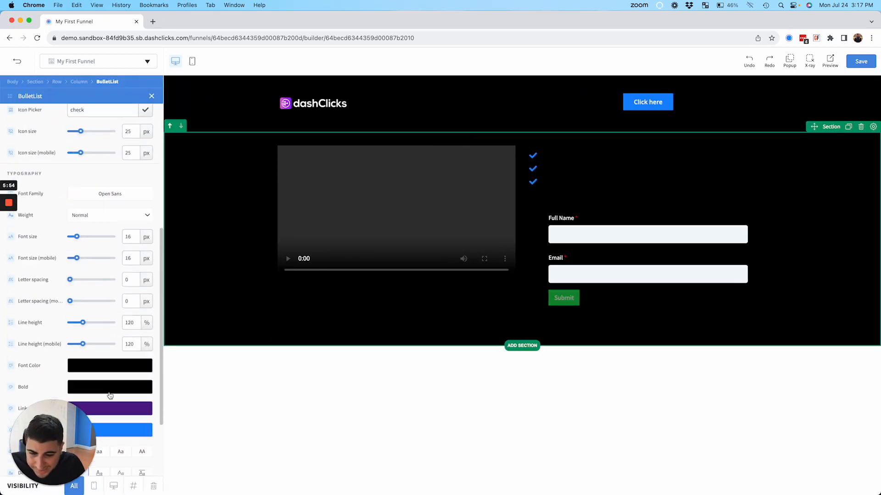
left_click(109, 366)
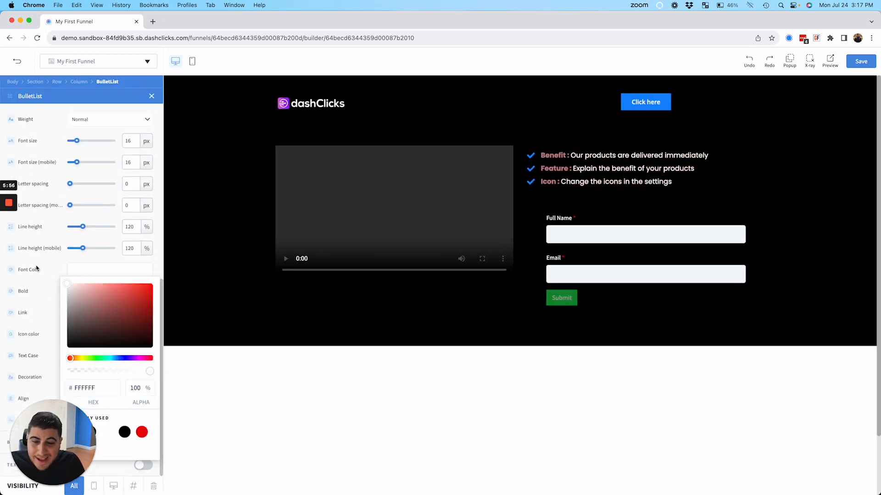
left_click(151, 96)
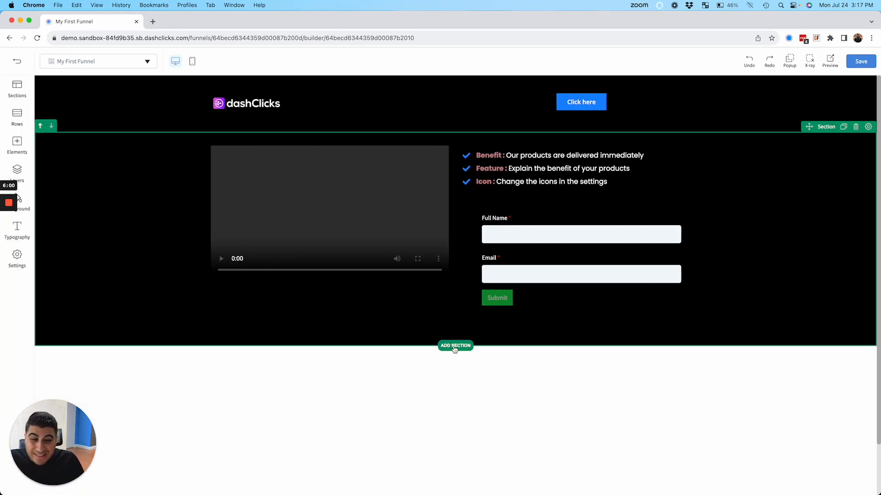
- Review the popup settings, then select the video/form row and start a new row below it
left_click(860, 62)
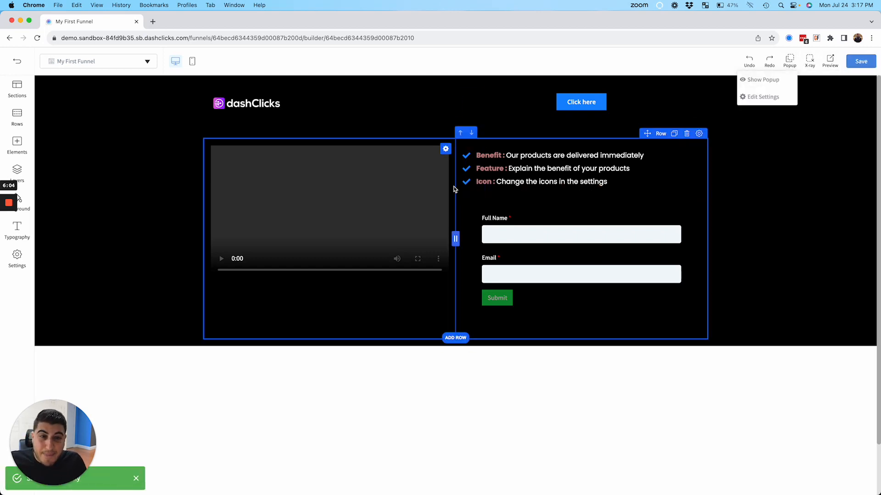
left_click(763, 97)
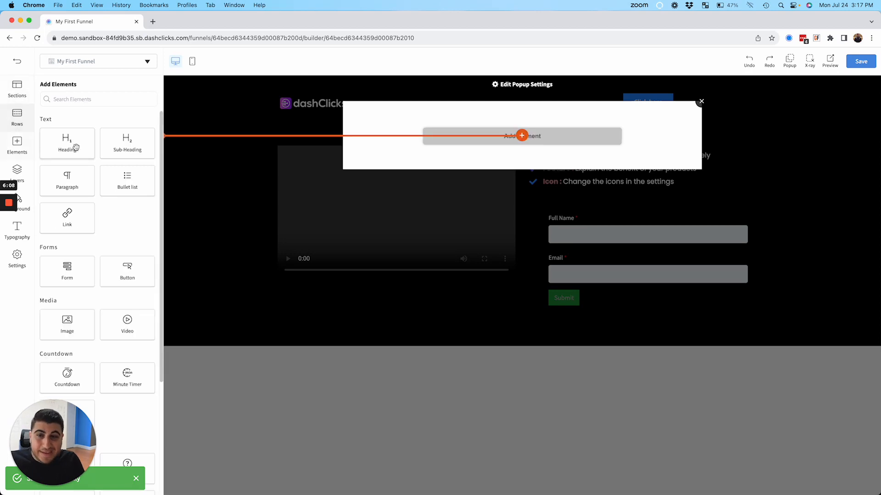
left_click(701, 102)
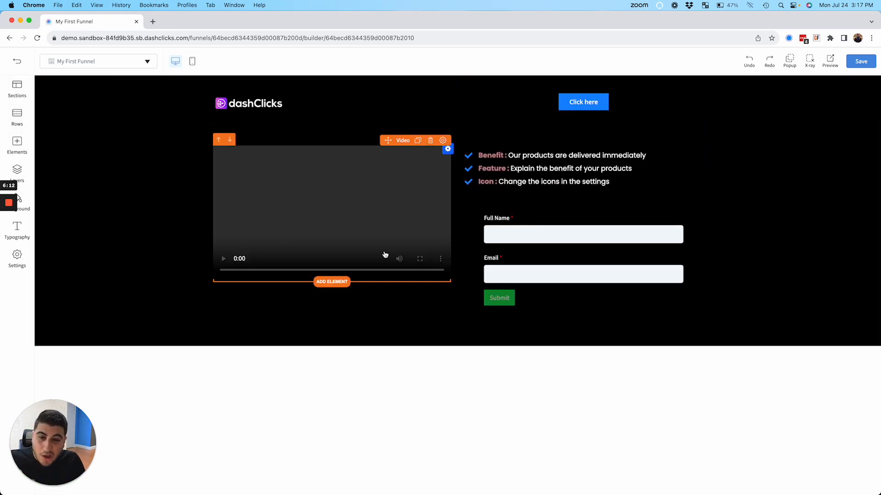
left_click(464, 301)
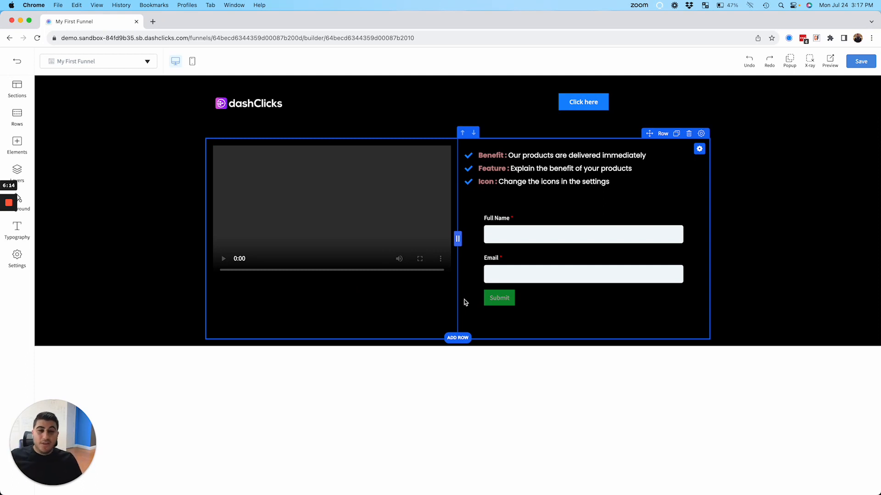
mouse_move(459, 335)
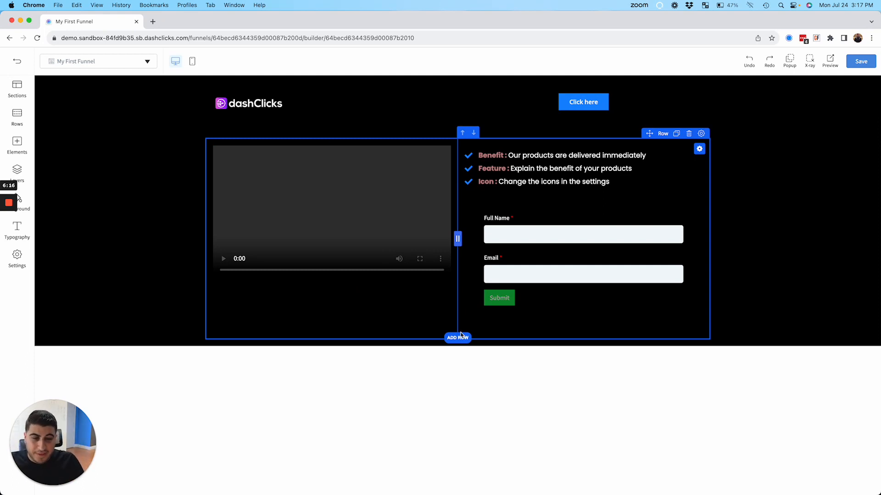
left_click(16, 117)
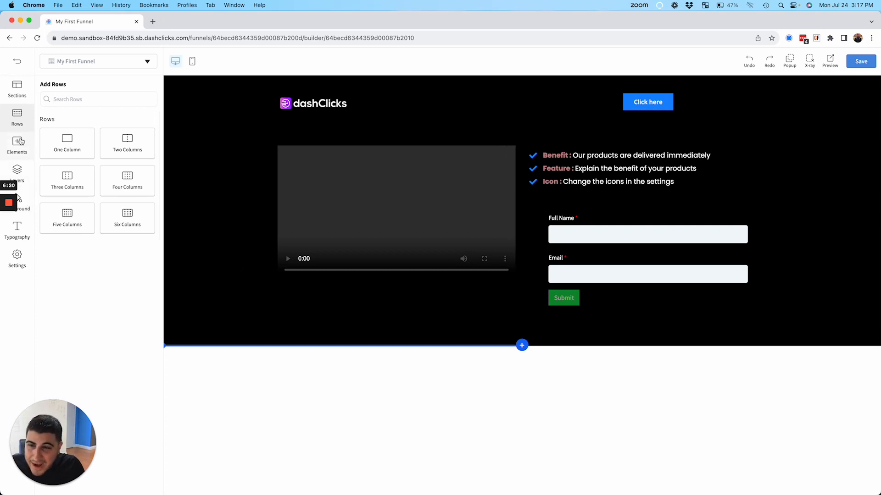
- Add a one-column row below the opt-in content and reach the Checkout elements group
left_click(17, 144)
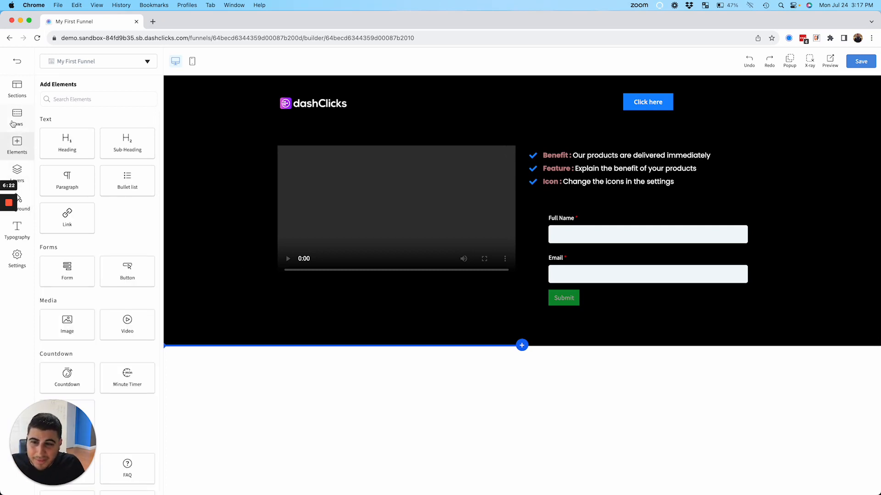
scroll("down", 3)
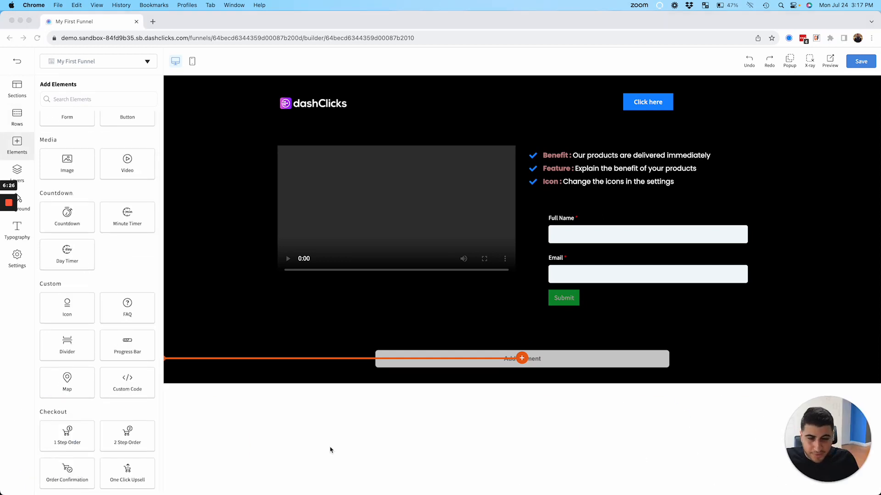
mouse_move(49, 413)
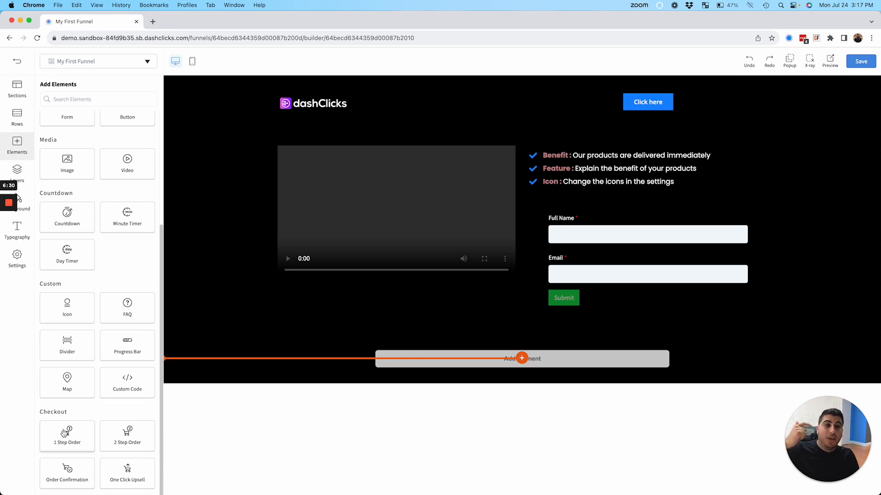
mouse_move(67, 437)
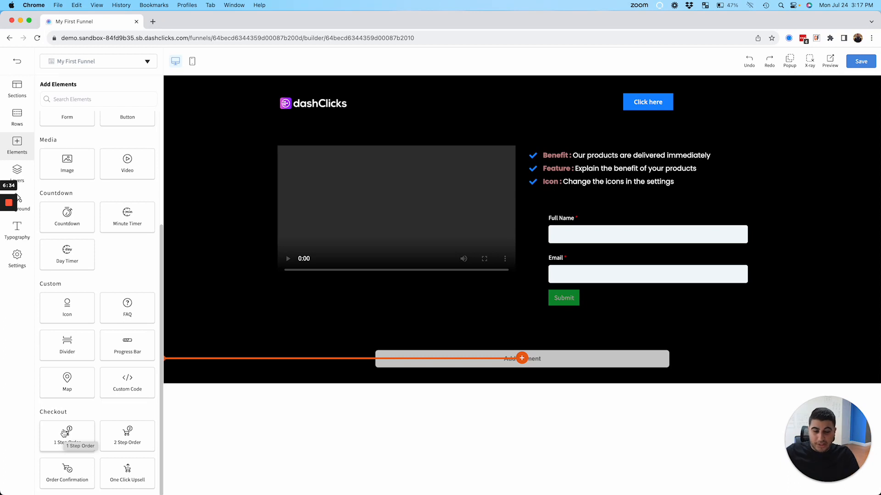
mouse_move(95, 445)
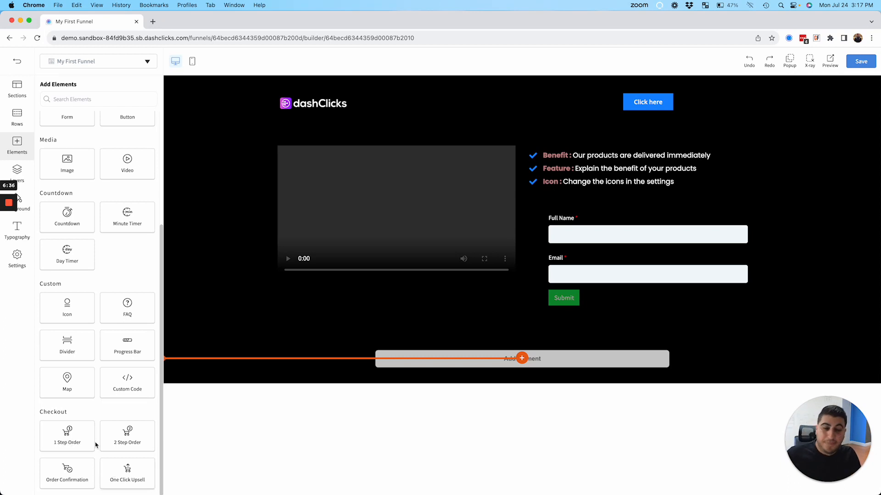
mouse_move(67, 434)
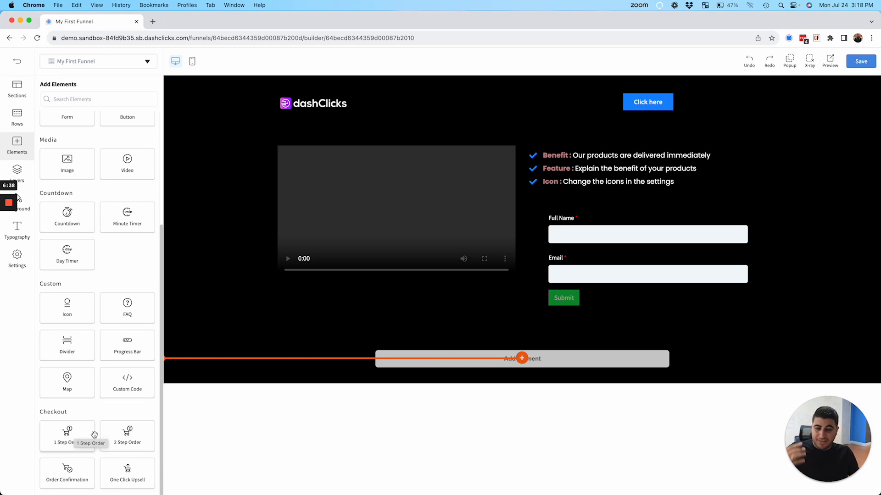
- Add an order checkout element to the new row and link it to the SEO product
left_click(66, 435)
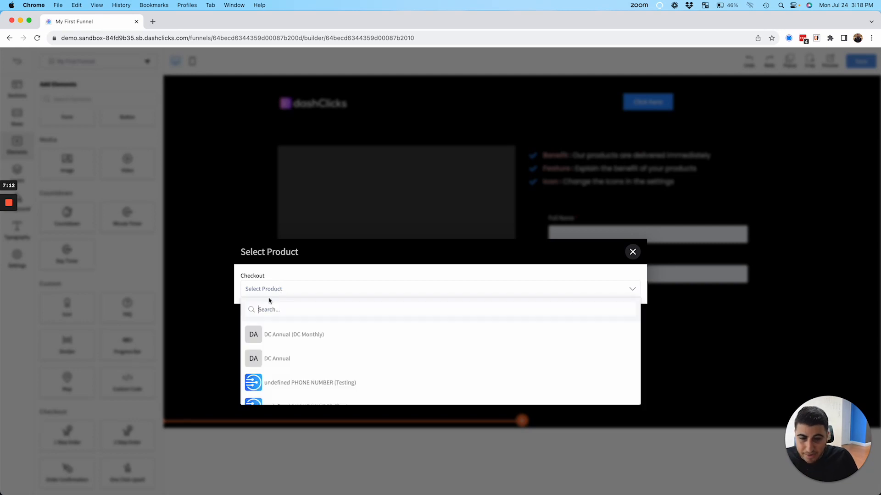
type("seo")
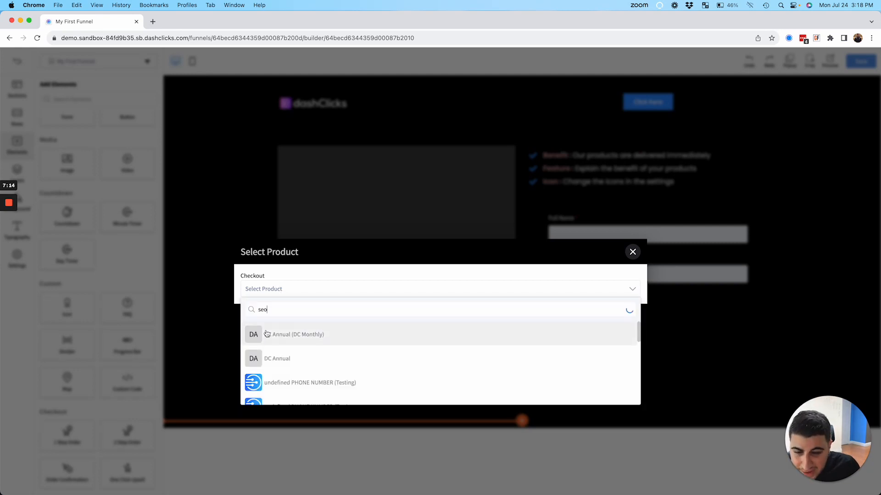
left_click(632, 252)
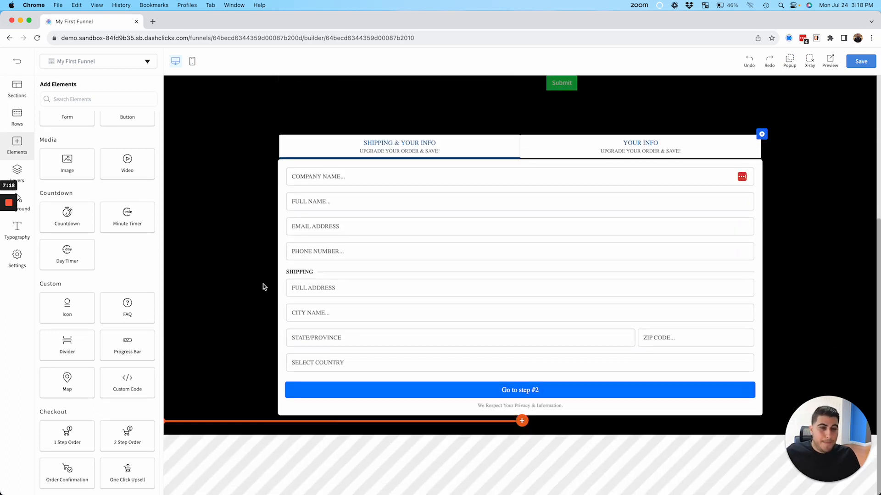
left_click(506, 202)
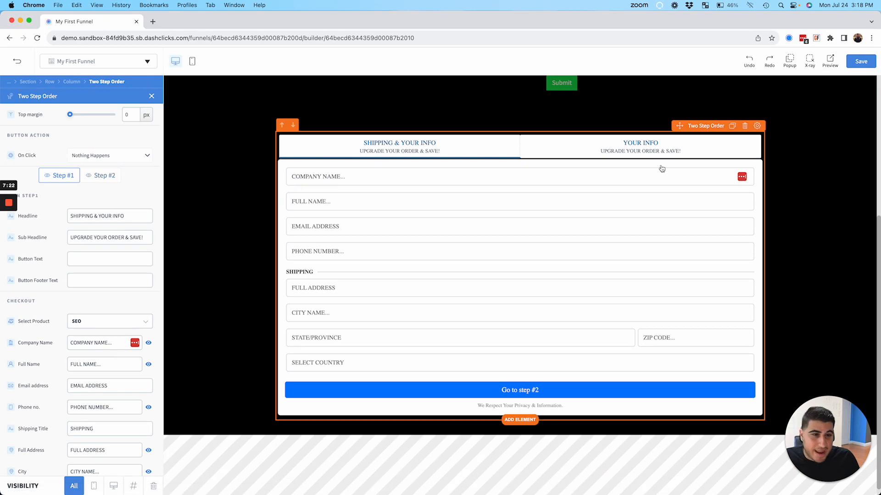
mouse_move(744, 126)
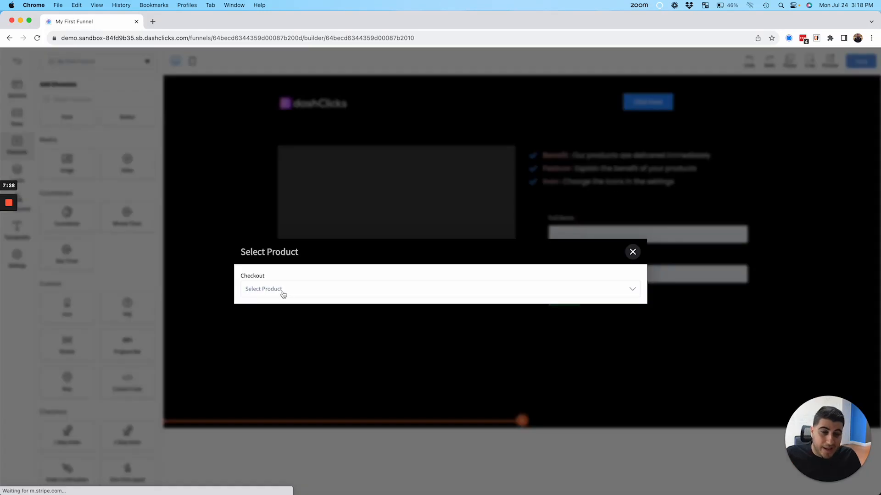
- Link a product to the One Click Upsell button, review its settings and save the page
left_click(632, 251)
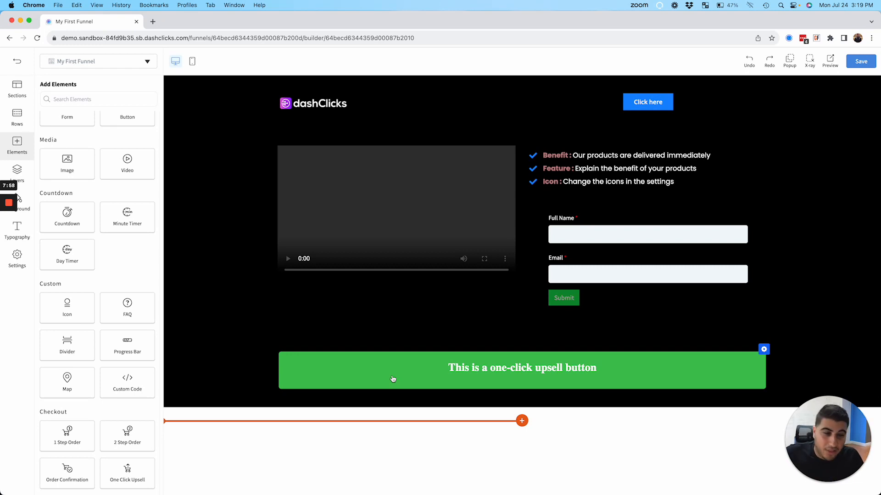
left_click(394, 370)
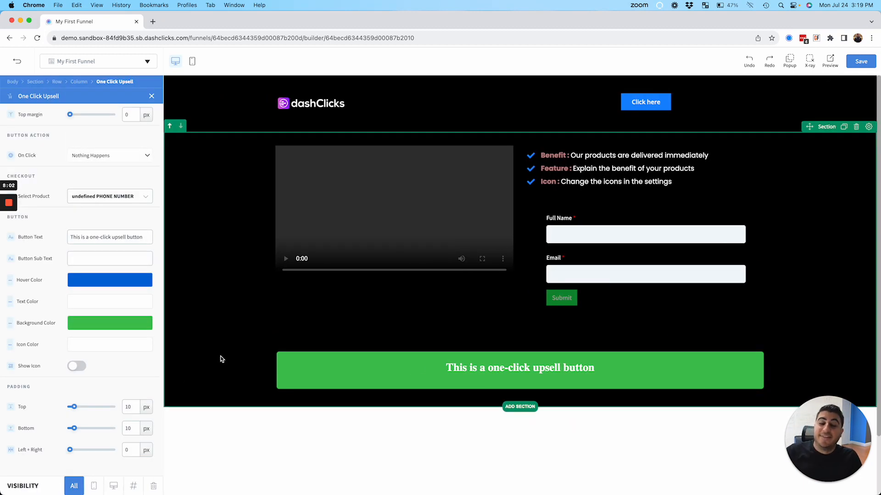
left_click(151, 95)
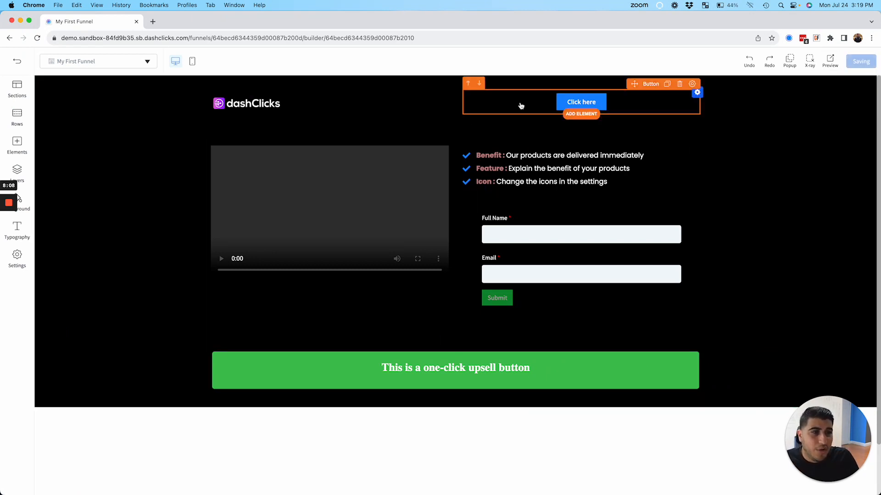
- Set the video and opt-in form row's Visibility to Mobile Only via the phone preview
left_click(98, 61)
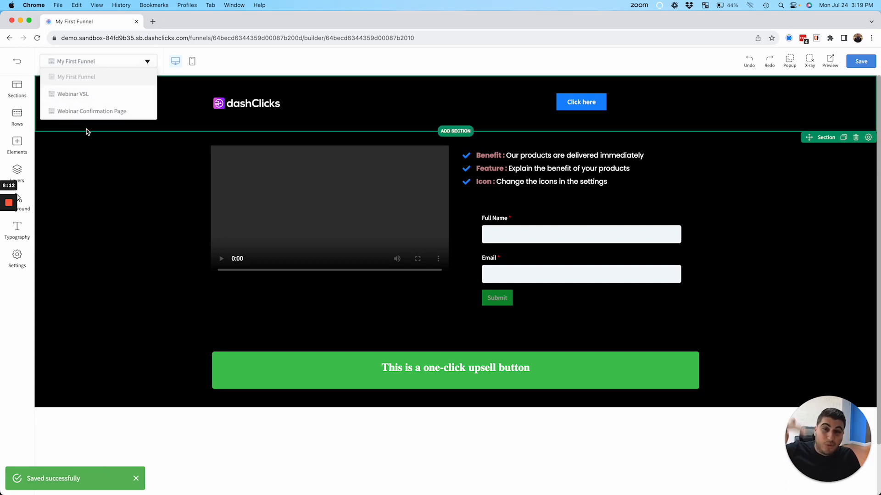
left_click(192, 62)
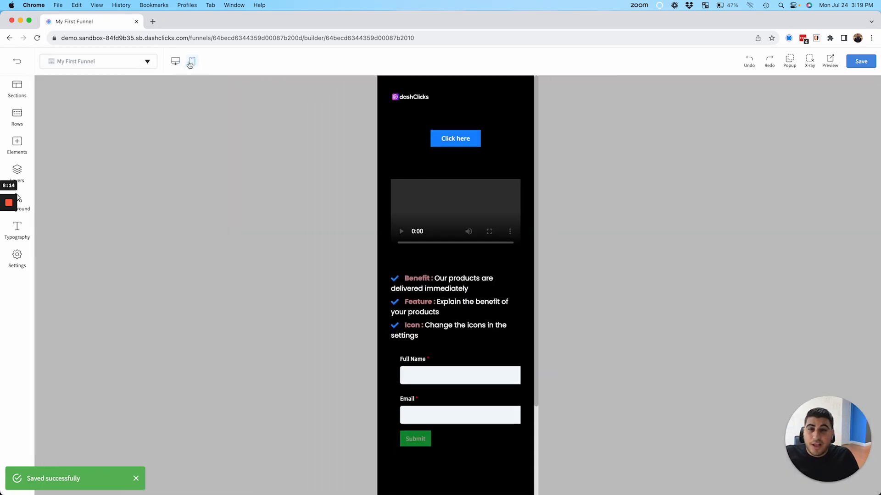
left_click(175, 61)
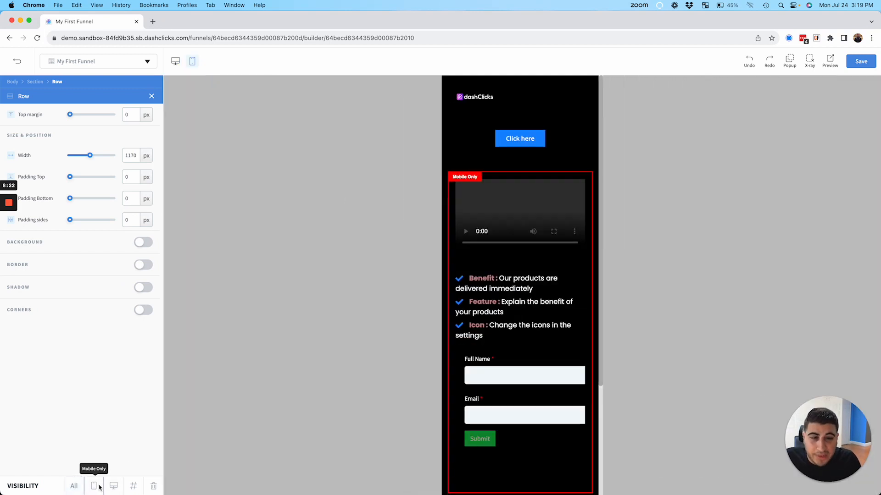
left_click(175, 62)
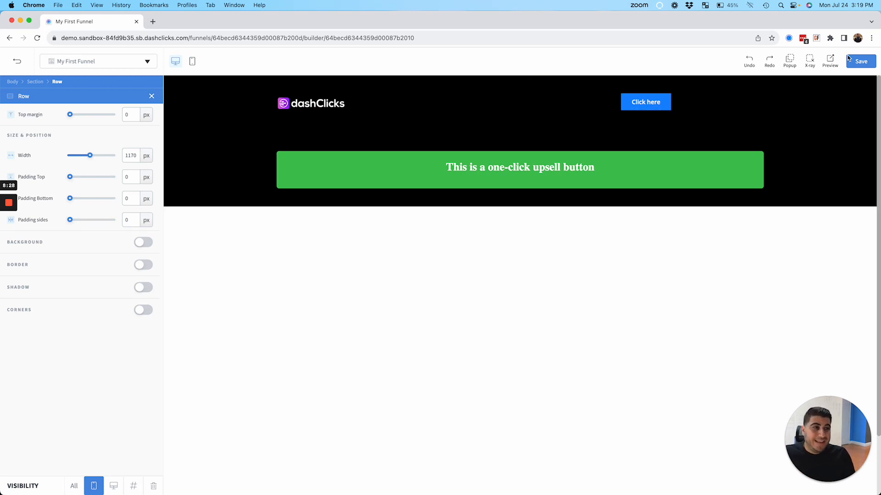
- Save the visibility change and add a 1 Step Order checkout selling SEO
left_click(860, 61)
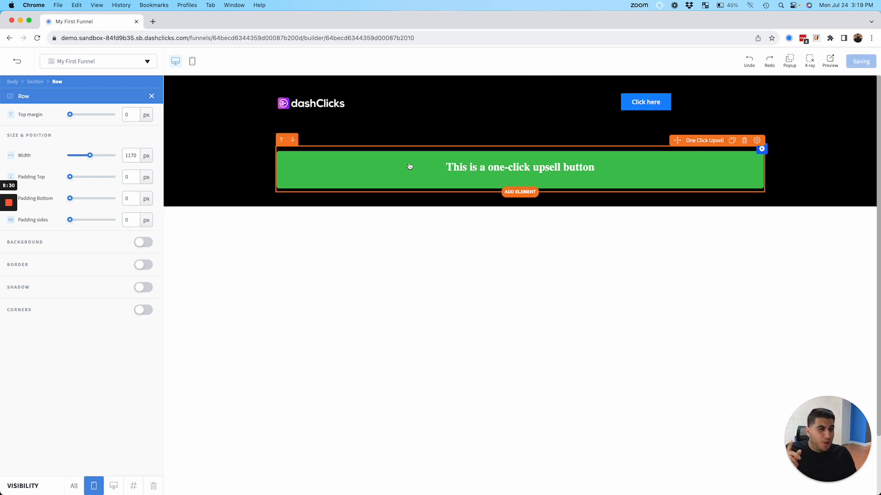
left_click(744, 141)
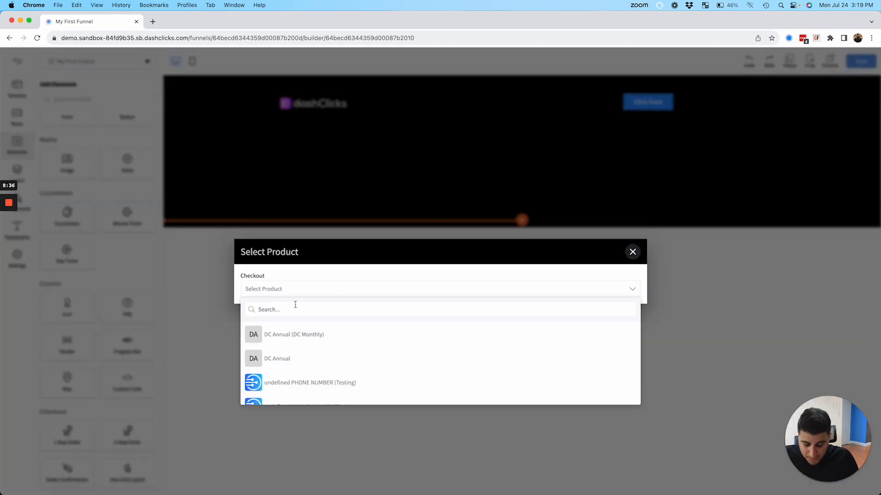
type("seo")
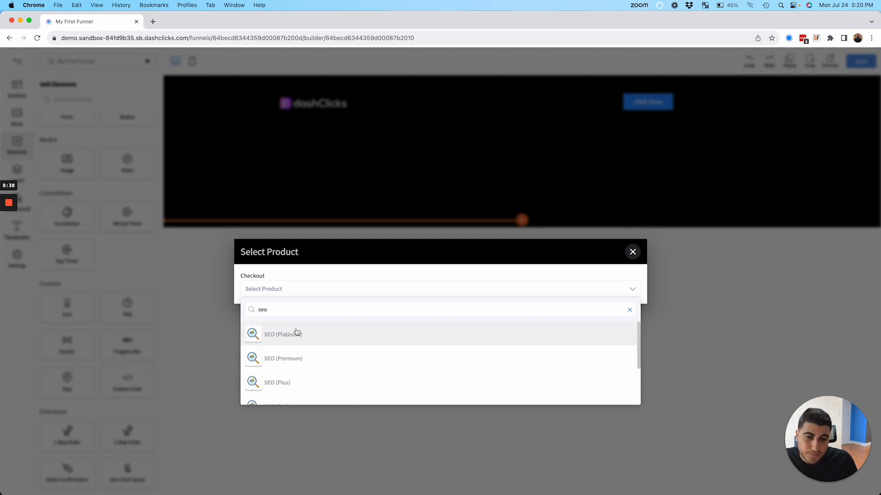
left_click(282, 333)
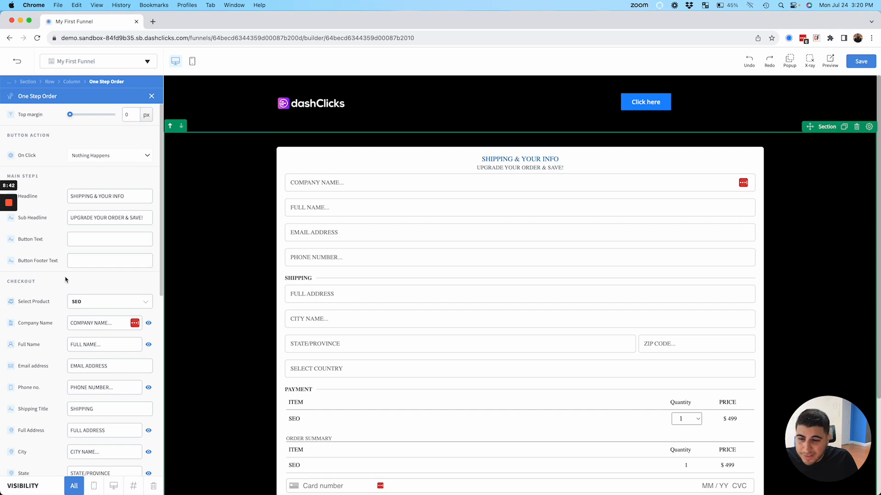
- Enable an order bump for the DashClicks Annual product with headline and description, and save the page
scroll("down", 3)
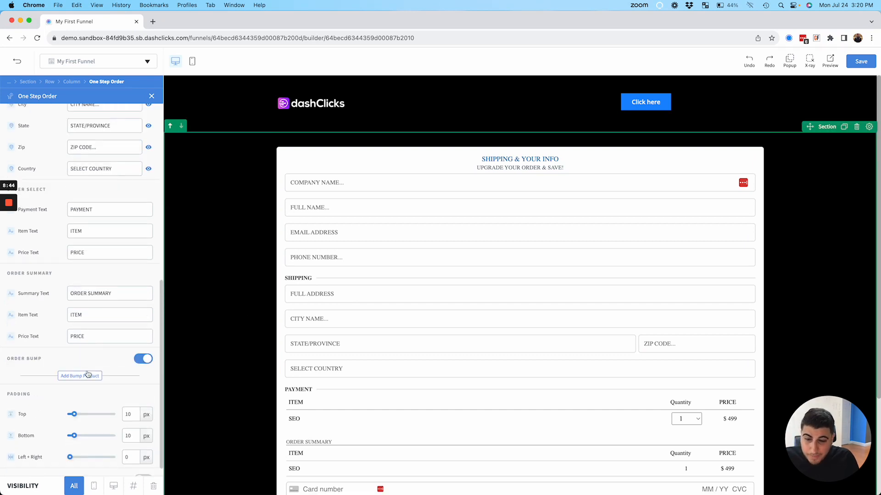
left_click(80, 376)
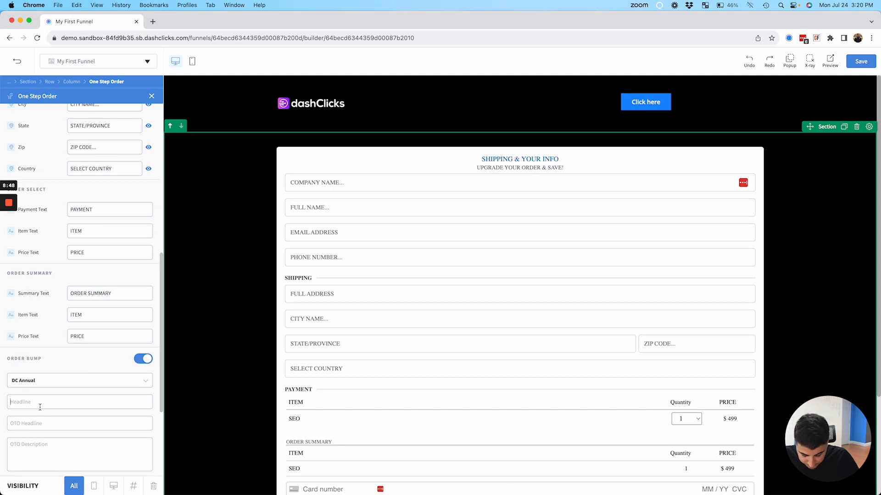
type("DashClicks Anbual")
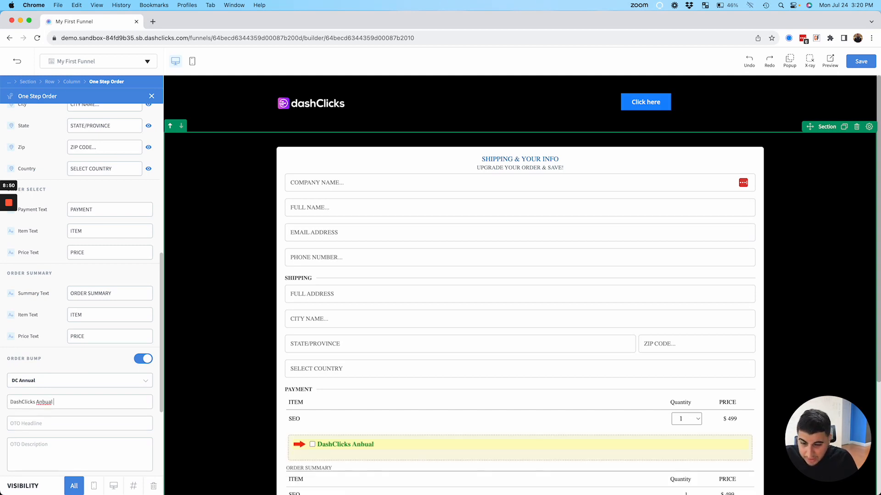
type("qerbg")
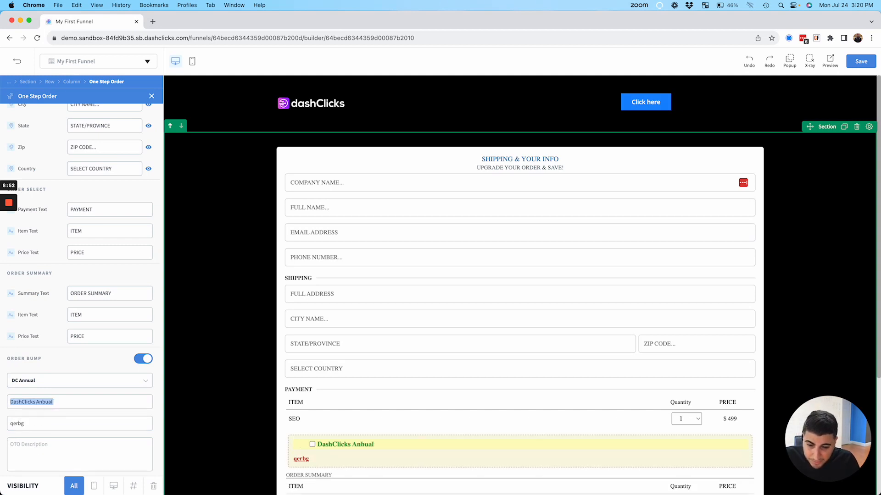
scroll("down", 3)
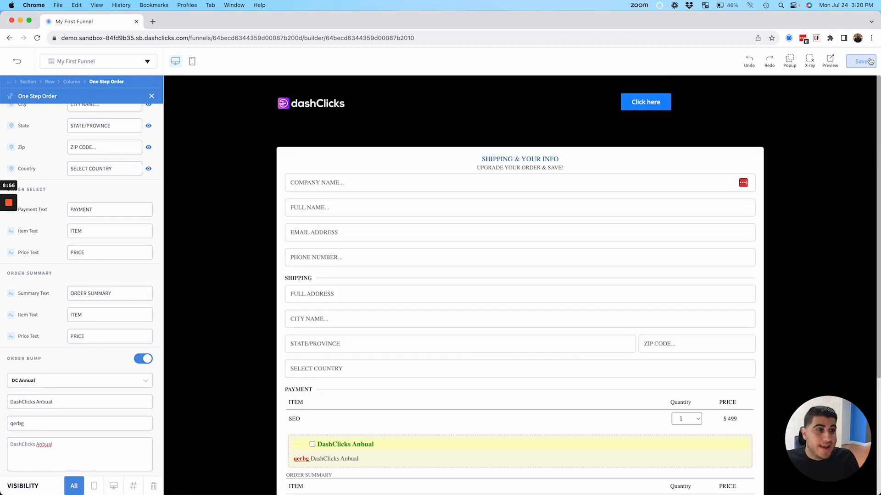
left_click(861, 61)
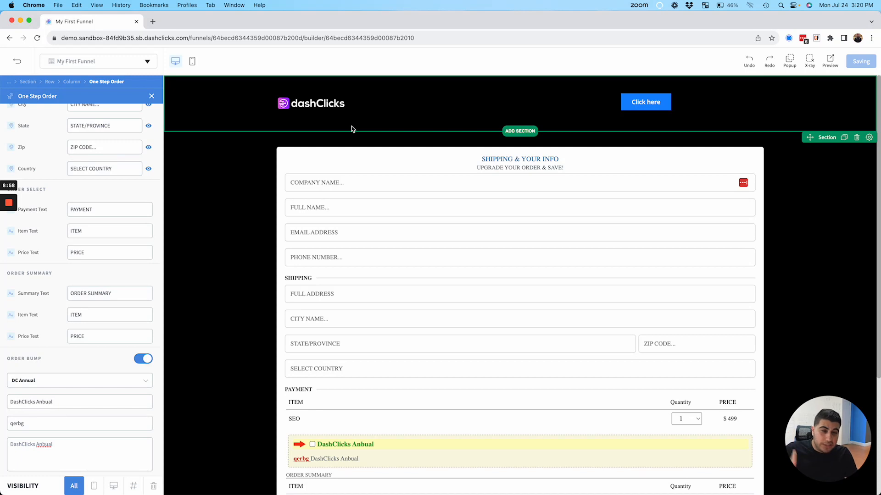
left_click(859, 61)
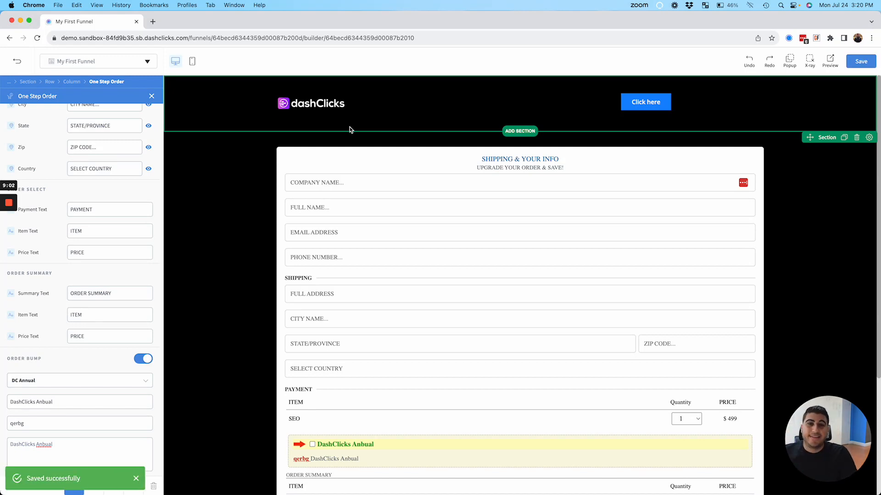
- Exit the builder to the funnel Steps page, reload it and go Back to Funnels
left_click(16, 61)
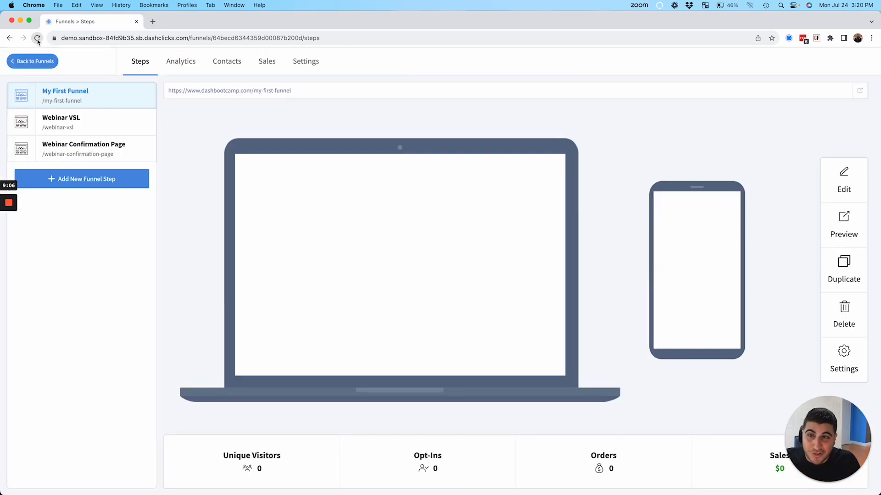
left_click(37, 37)
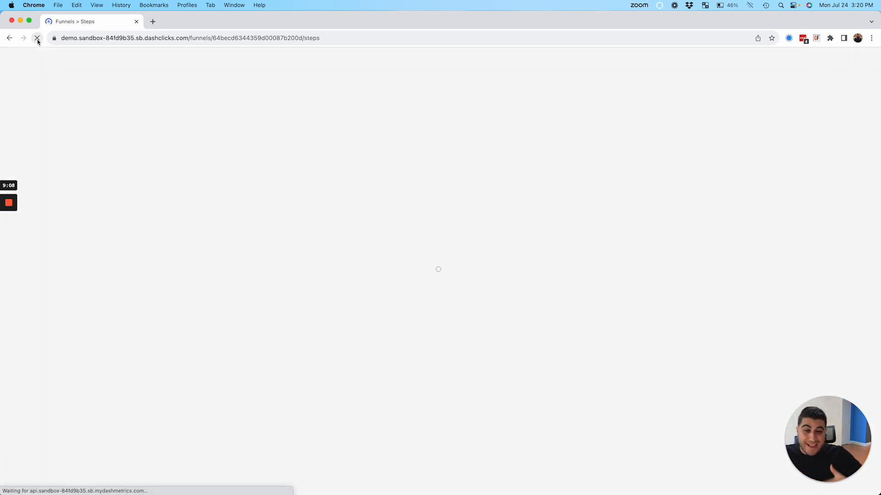
left_click(38, 37)
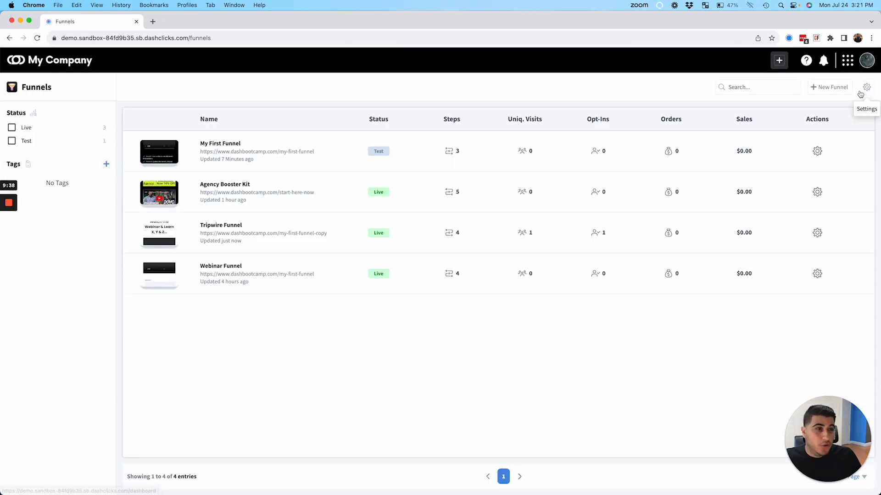
left_click(847, 61)
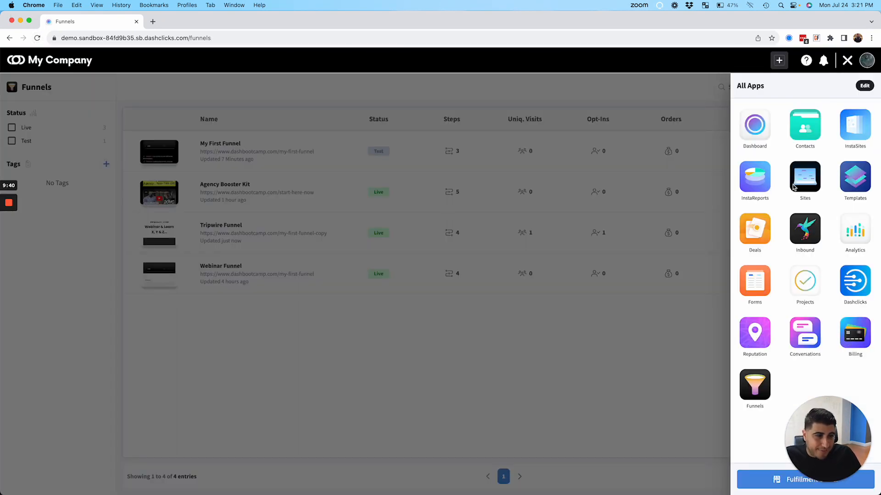
left_click(854, 124)
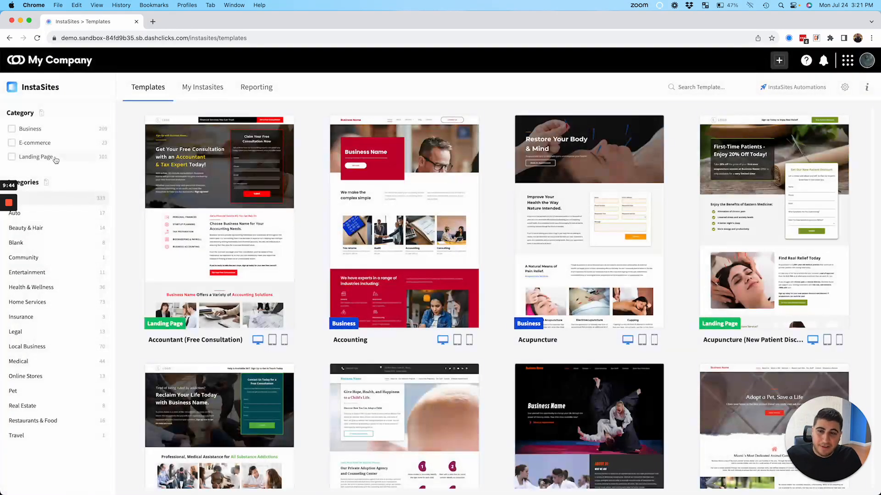
left_click(12, 157)
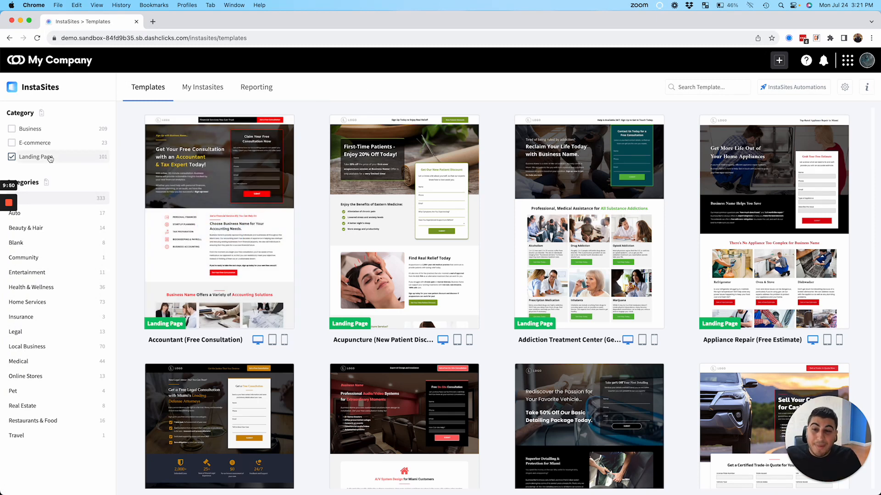
left_click(11, 157)
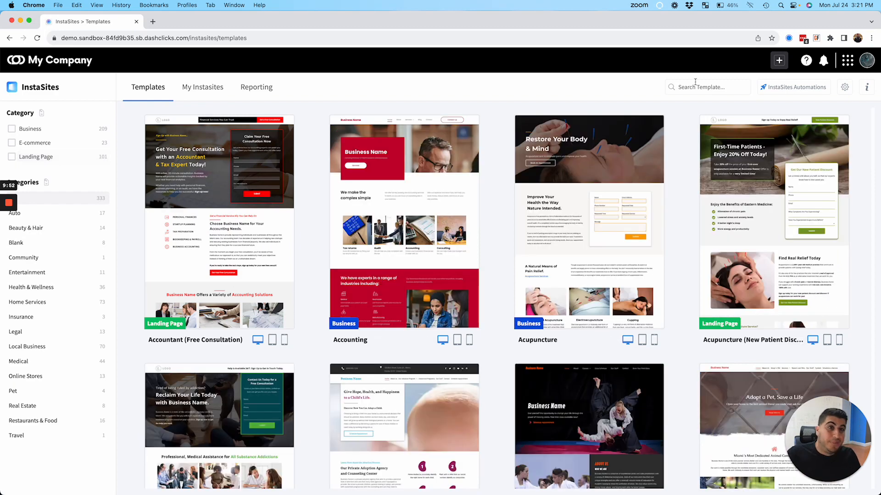
left_click(847, 60)
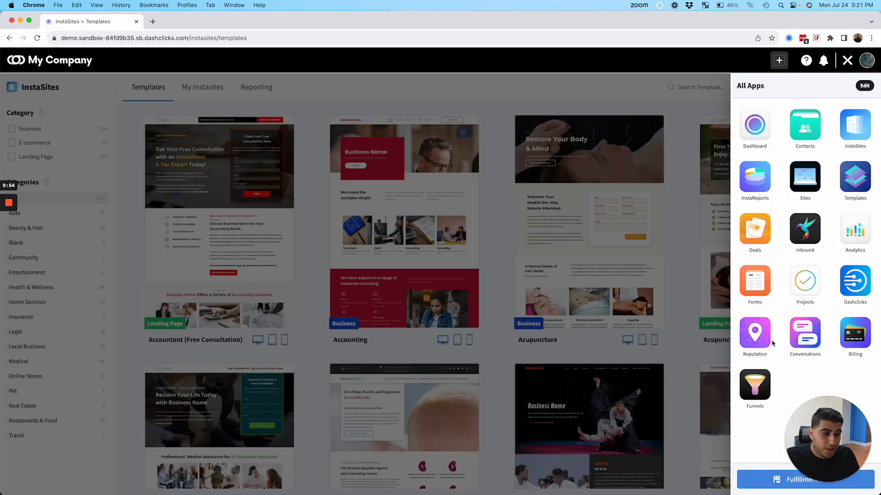
left_click(754, 388)
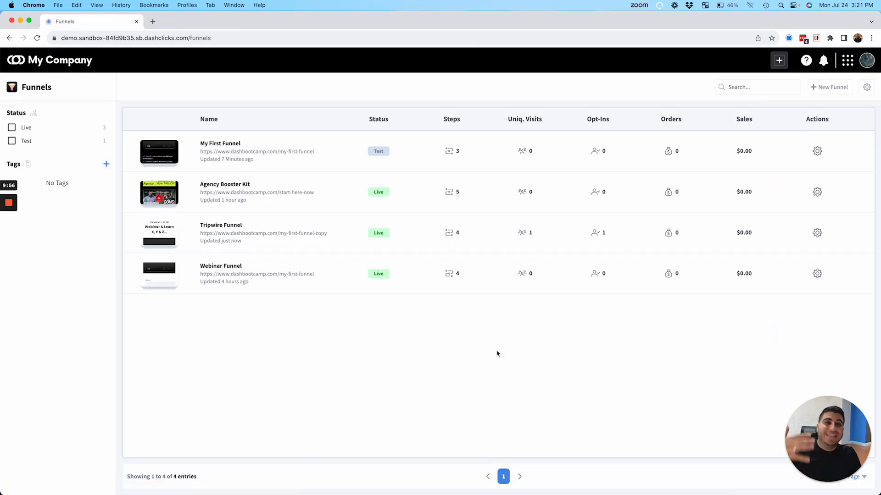
mouse_move(490, 354)
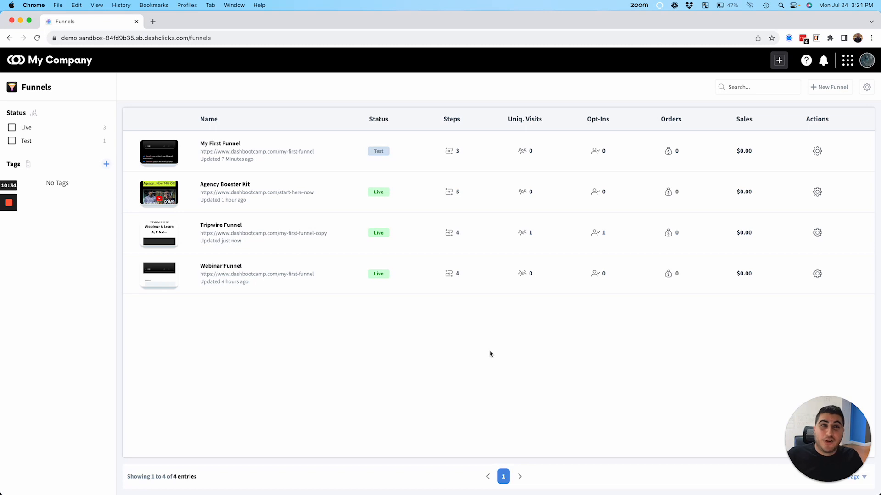
mouse_move(294, 240)
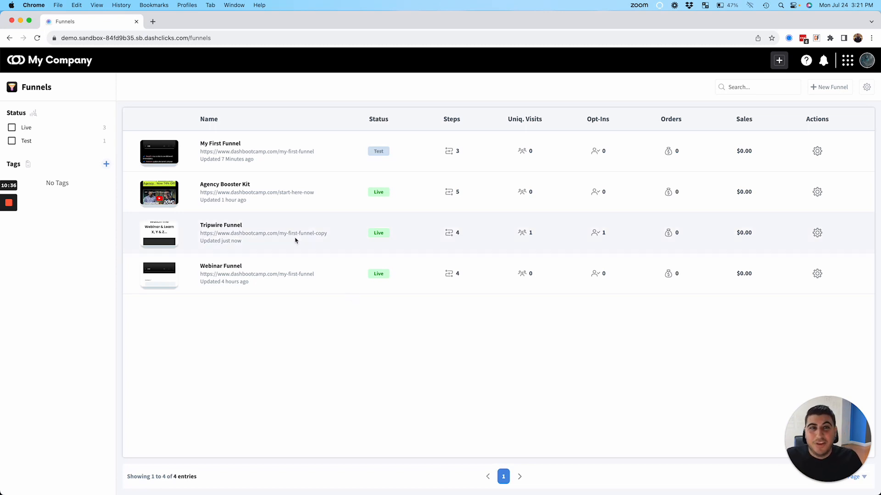